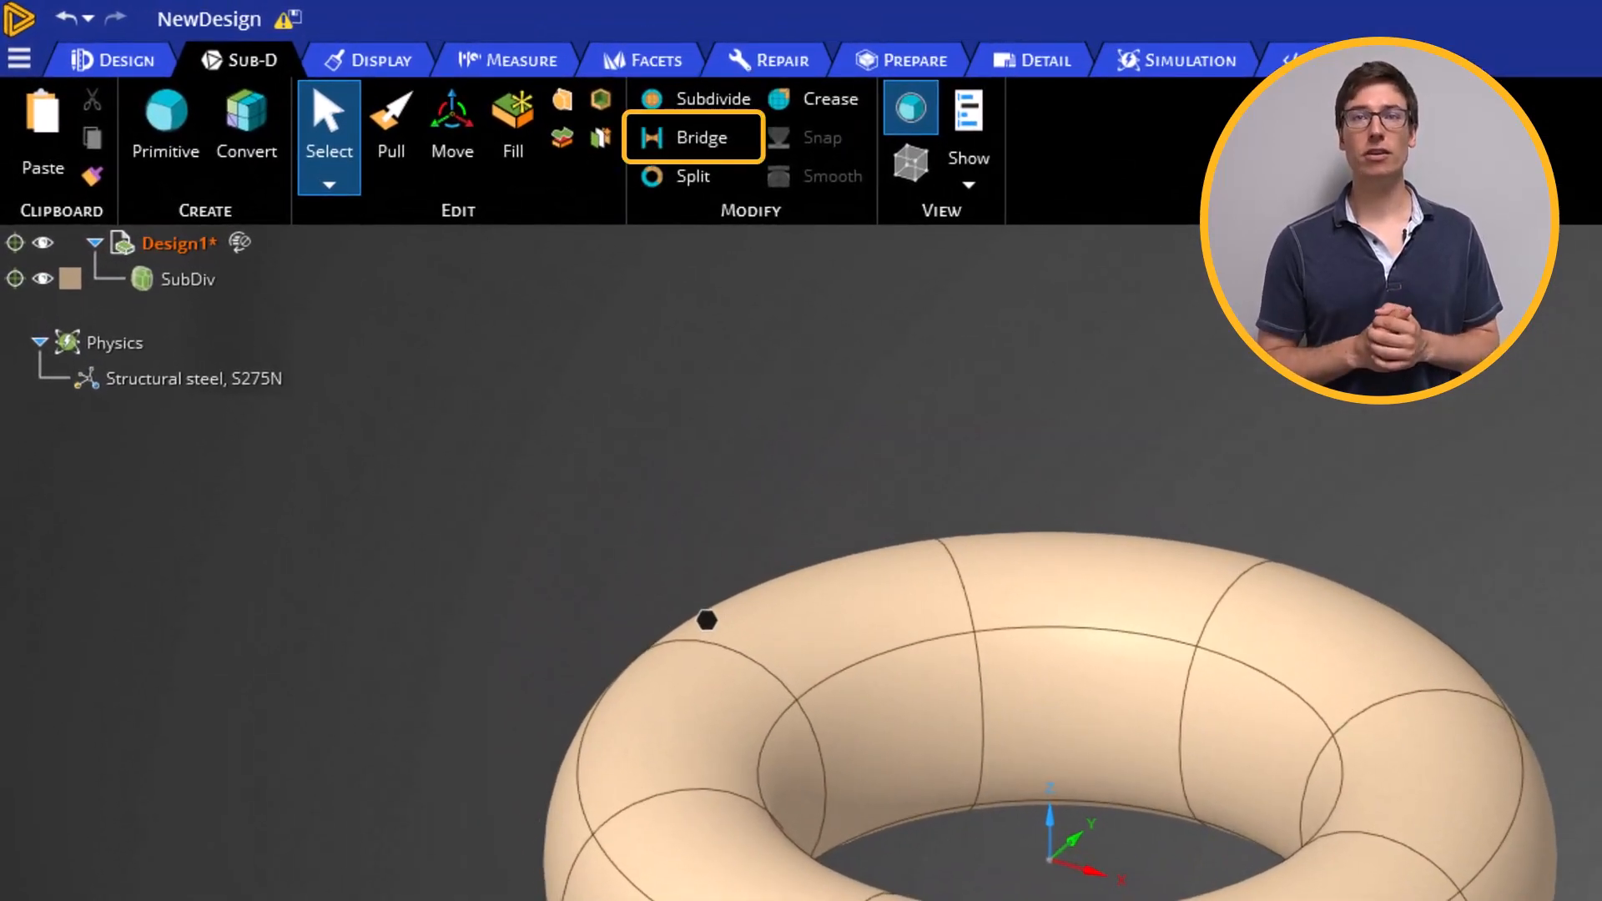
Load the GuitarBody_simplified_subd design, replacing the torus example.
left_click(817, 98)
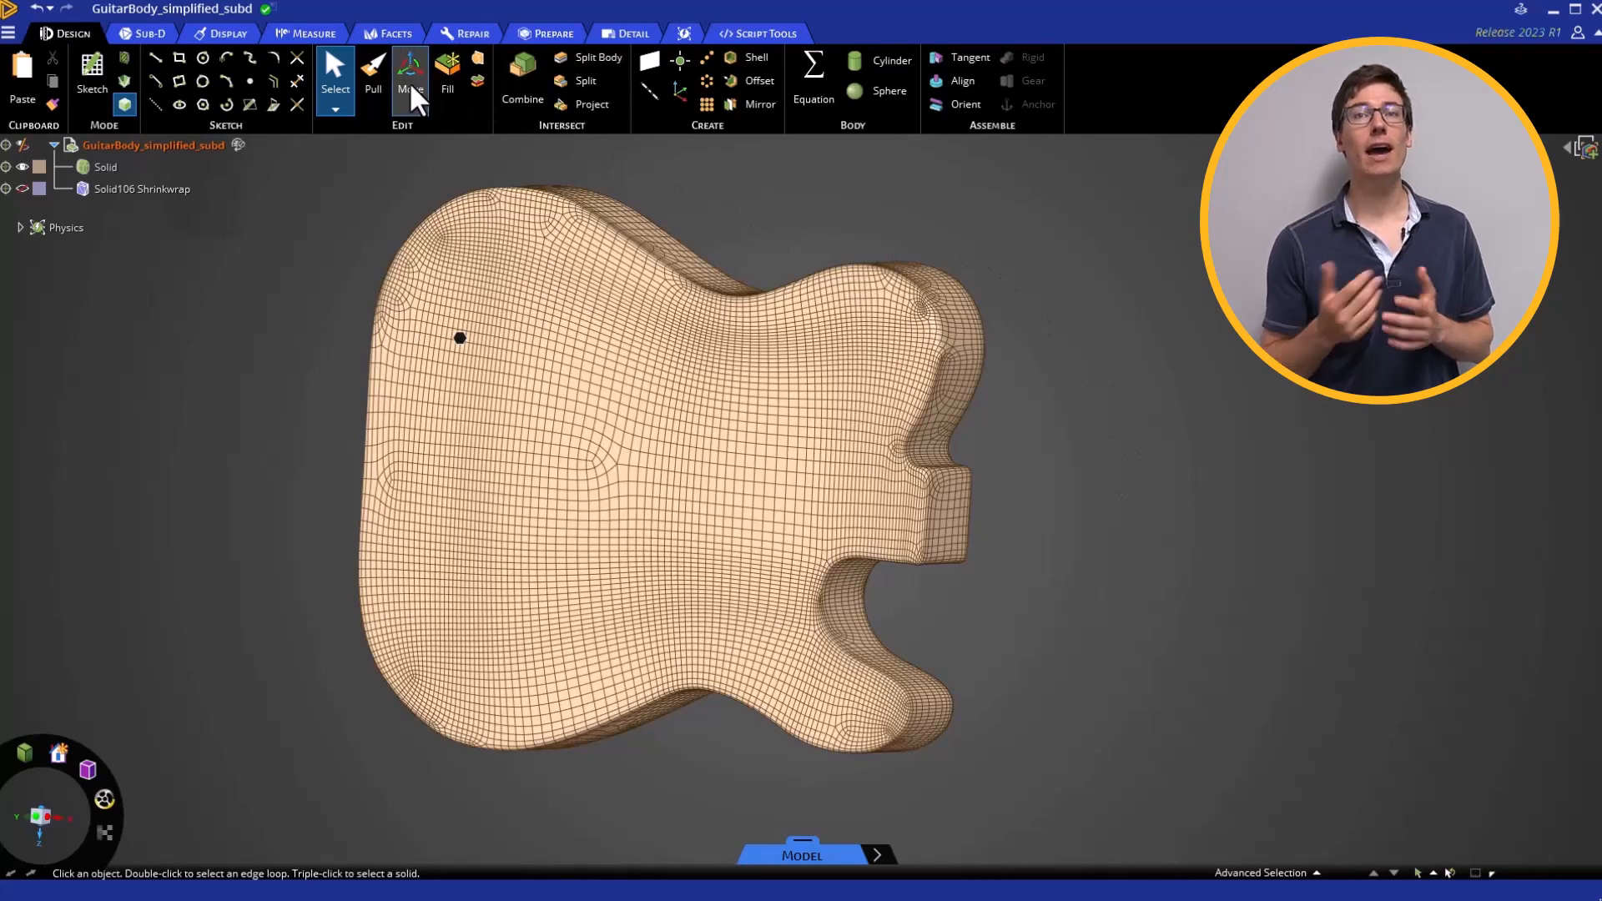
With Move and 0.5 in proportional falloff, pull an upper-horn face outward into a spike.
left_click(411, 74)
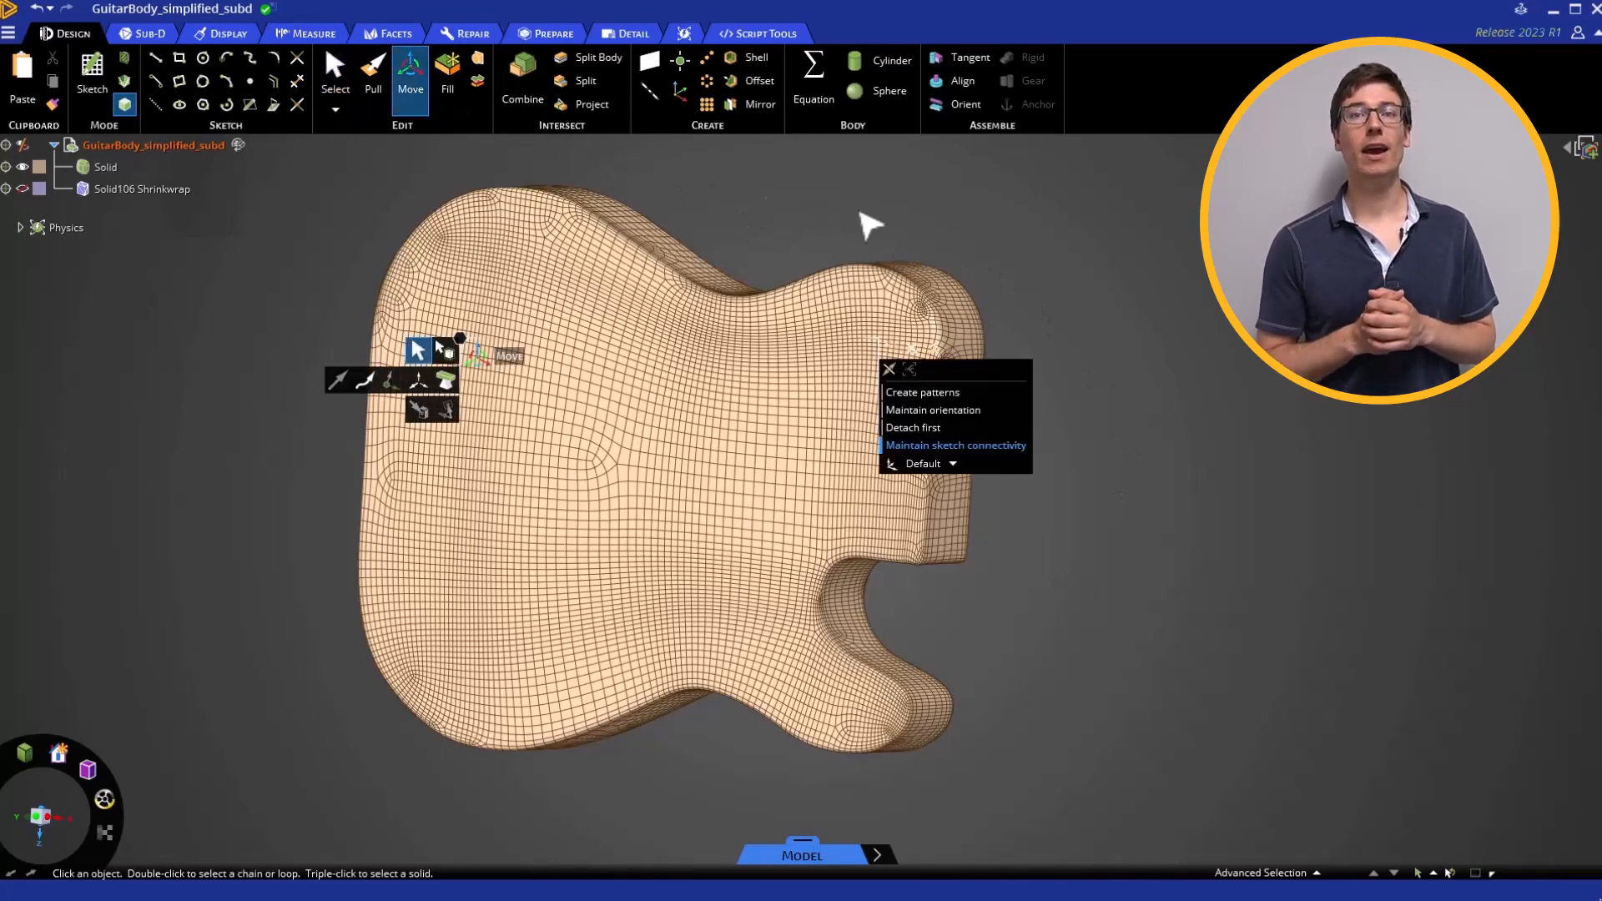
mouse_move(1018, 354)
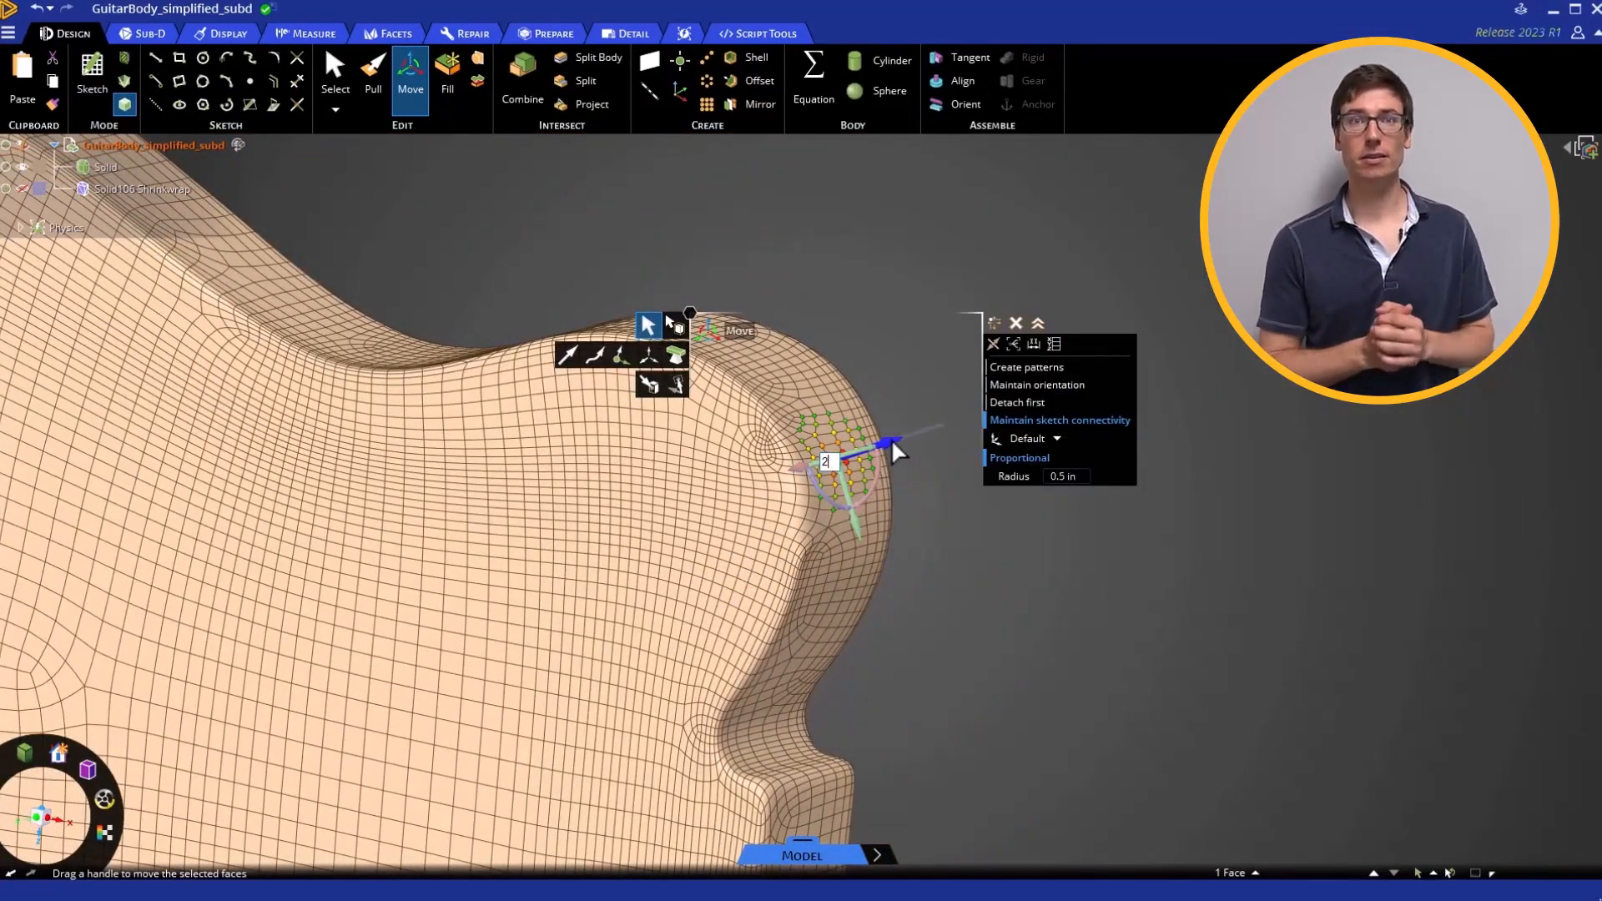
left_click_drag(894, 447, 991, 413)
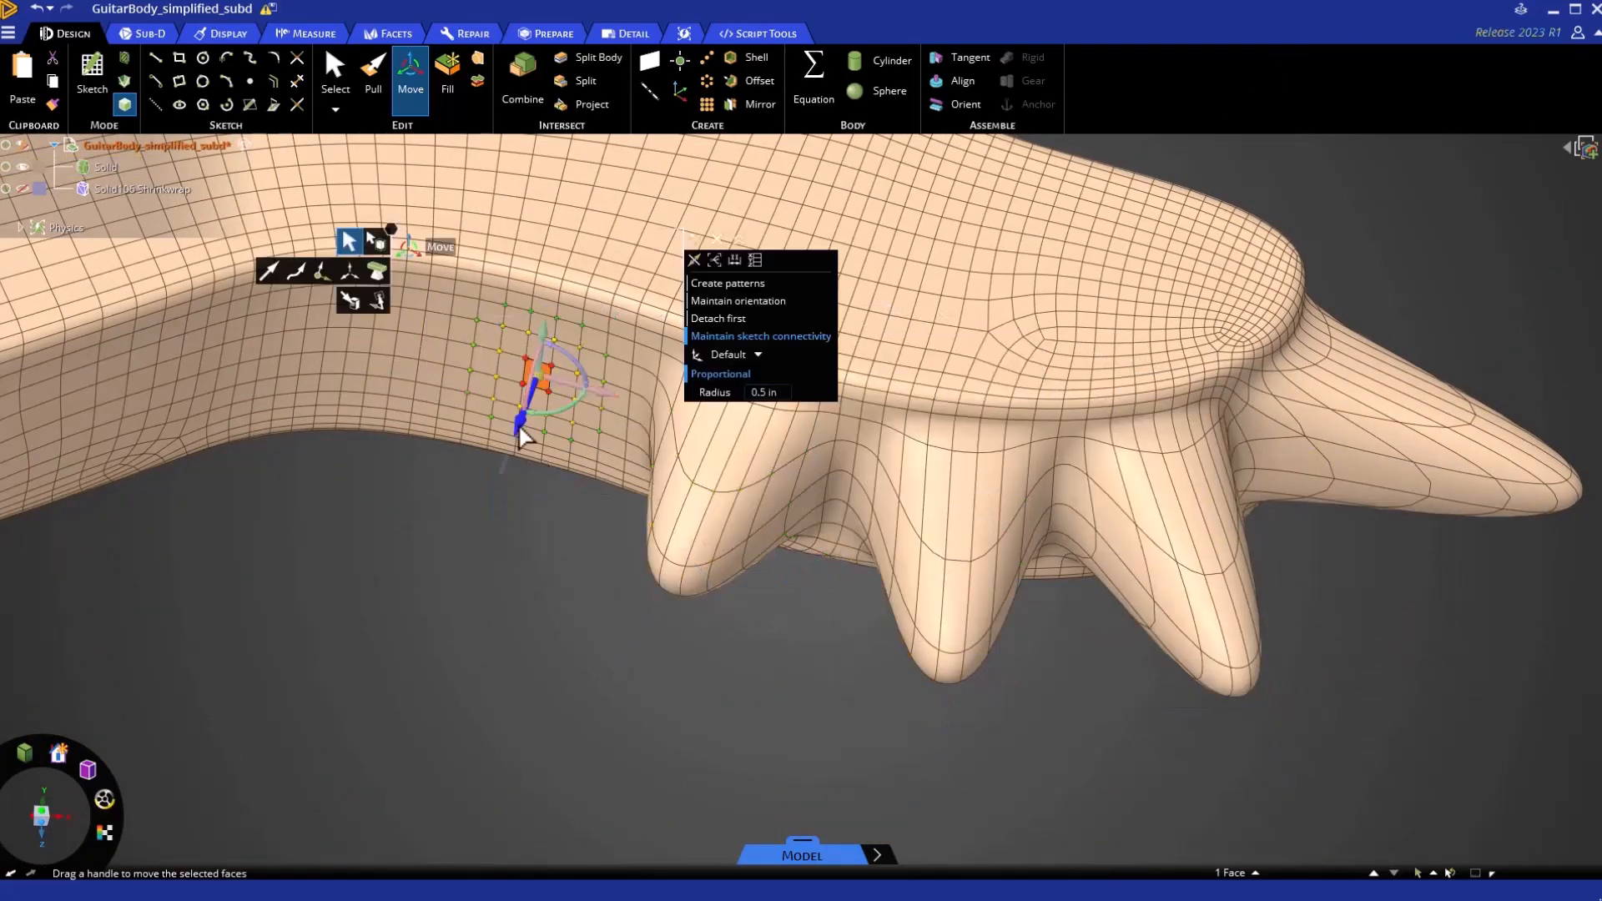
Pull more side-edge faces outward to add spikes along the body's edge.
left_click_drag(521, 389, 424, 347)
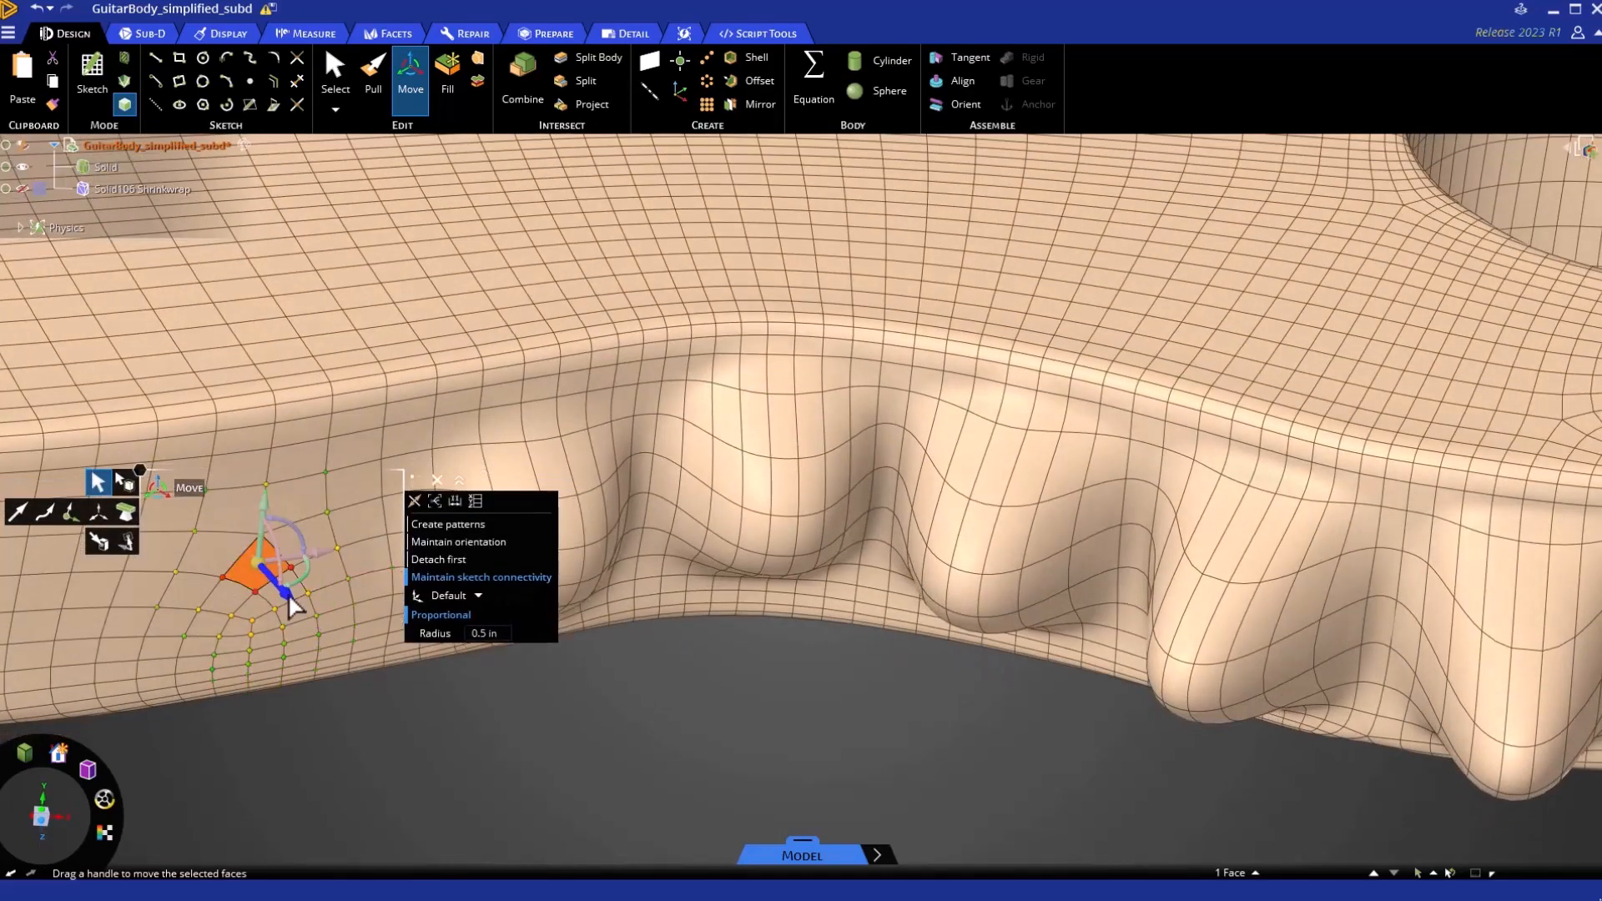
left_click(334, 76)
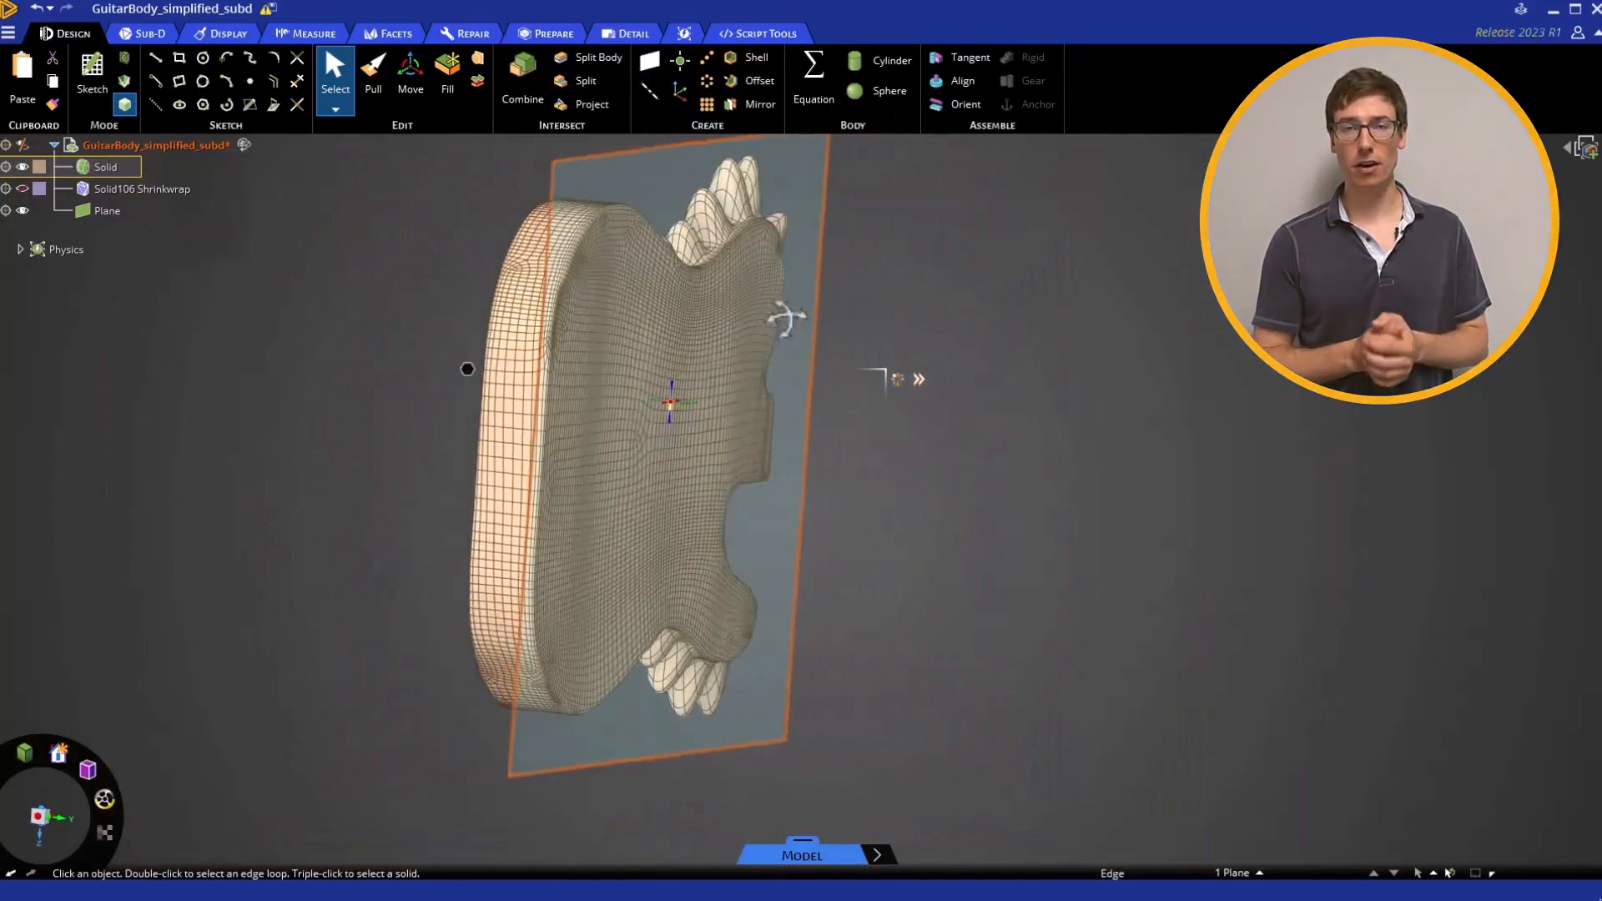
Move the added plane so it sits behind the spiky guitar body.
left_click(411, 70)
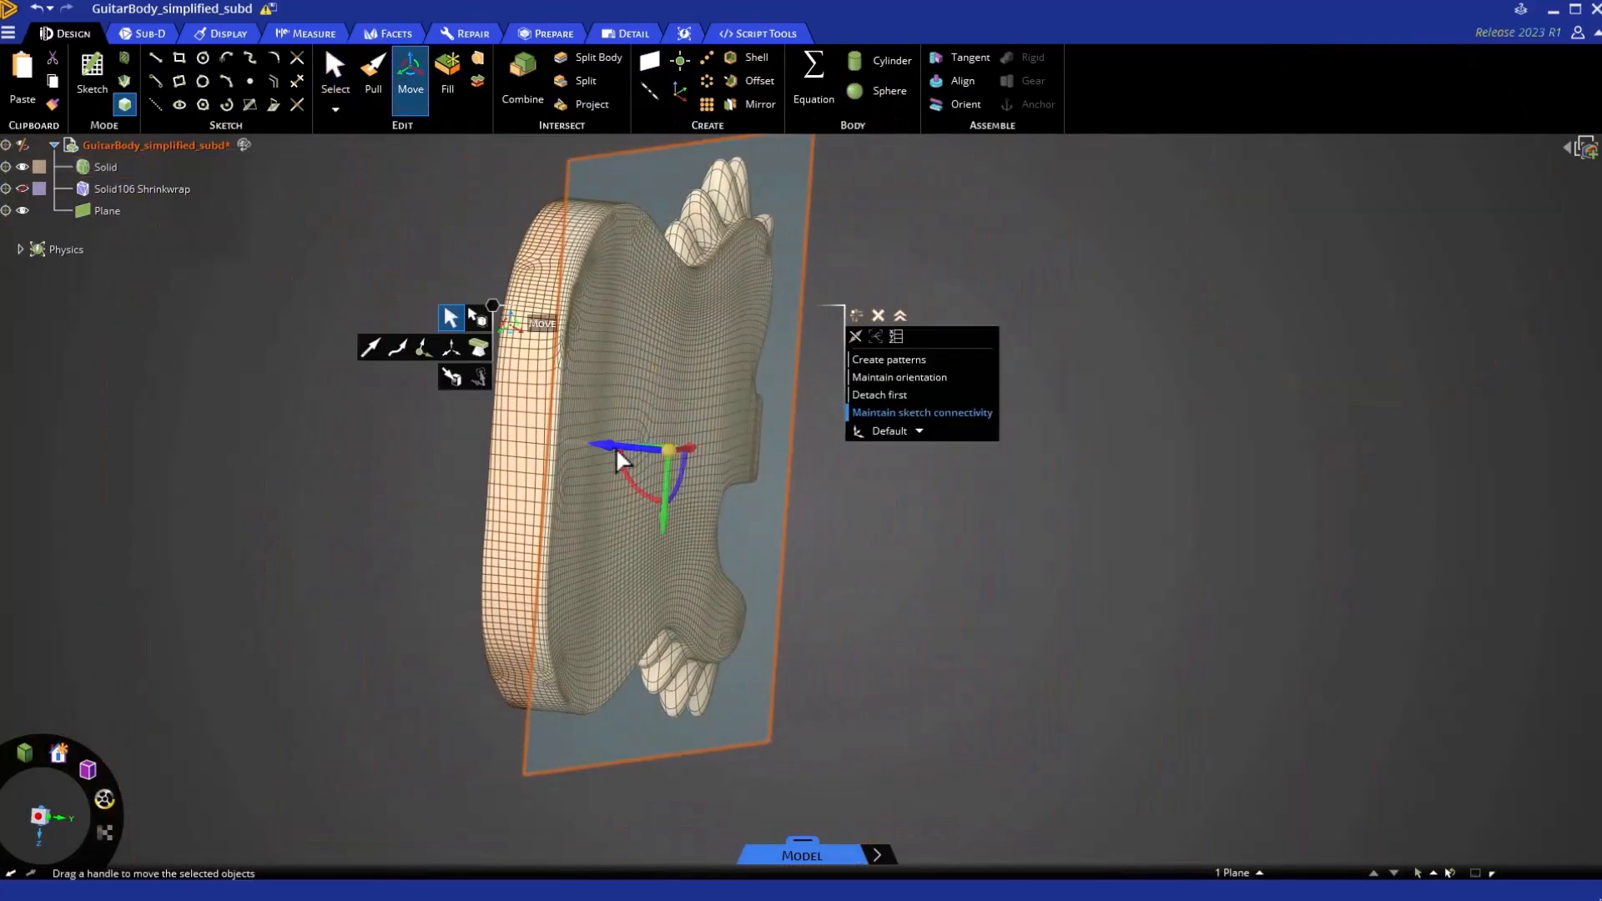
left_click_drag(669, 449, 669, 472)
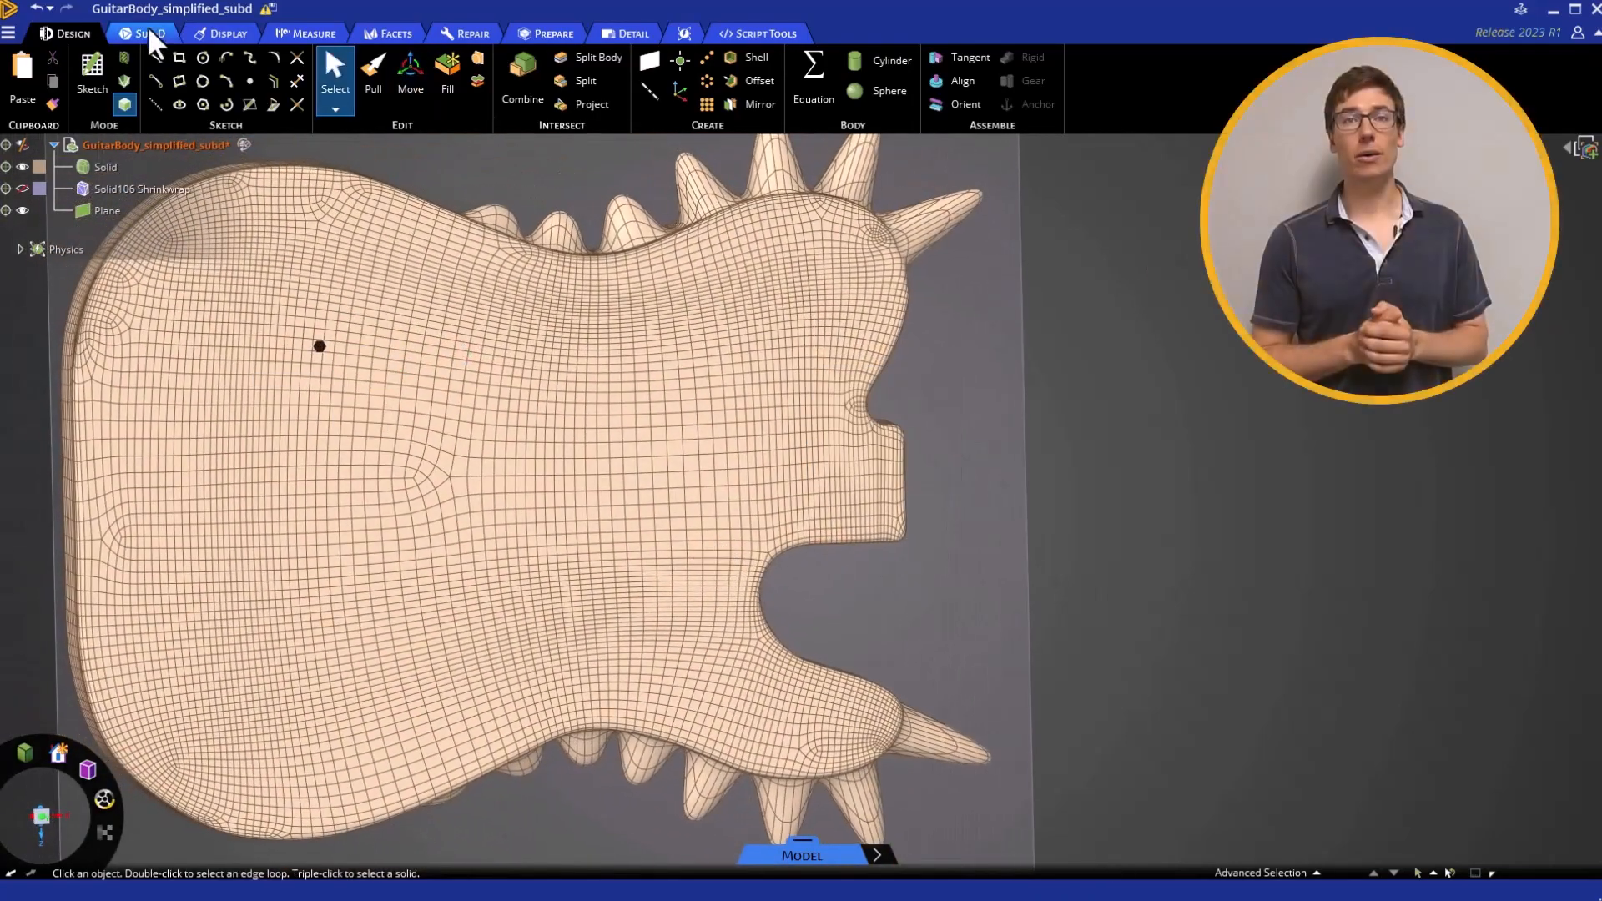
In the Sub-D tools, save the face strip under the top spikes as Group1.
left_click(147, 33)
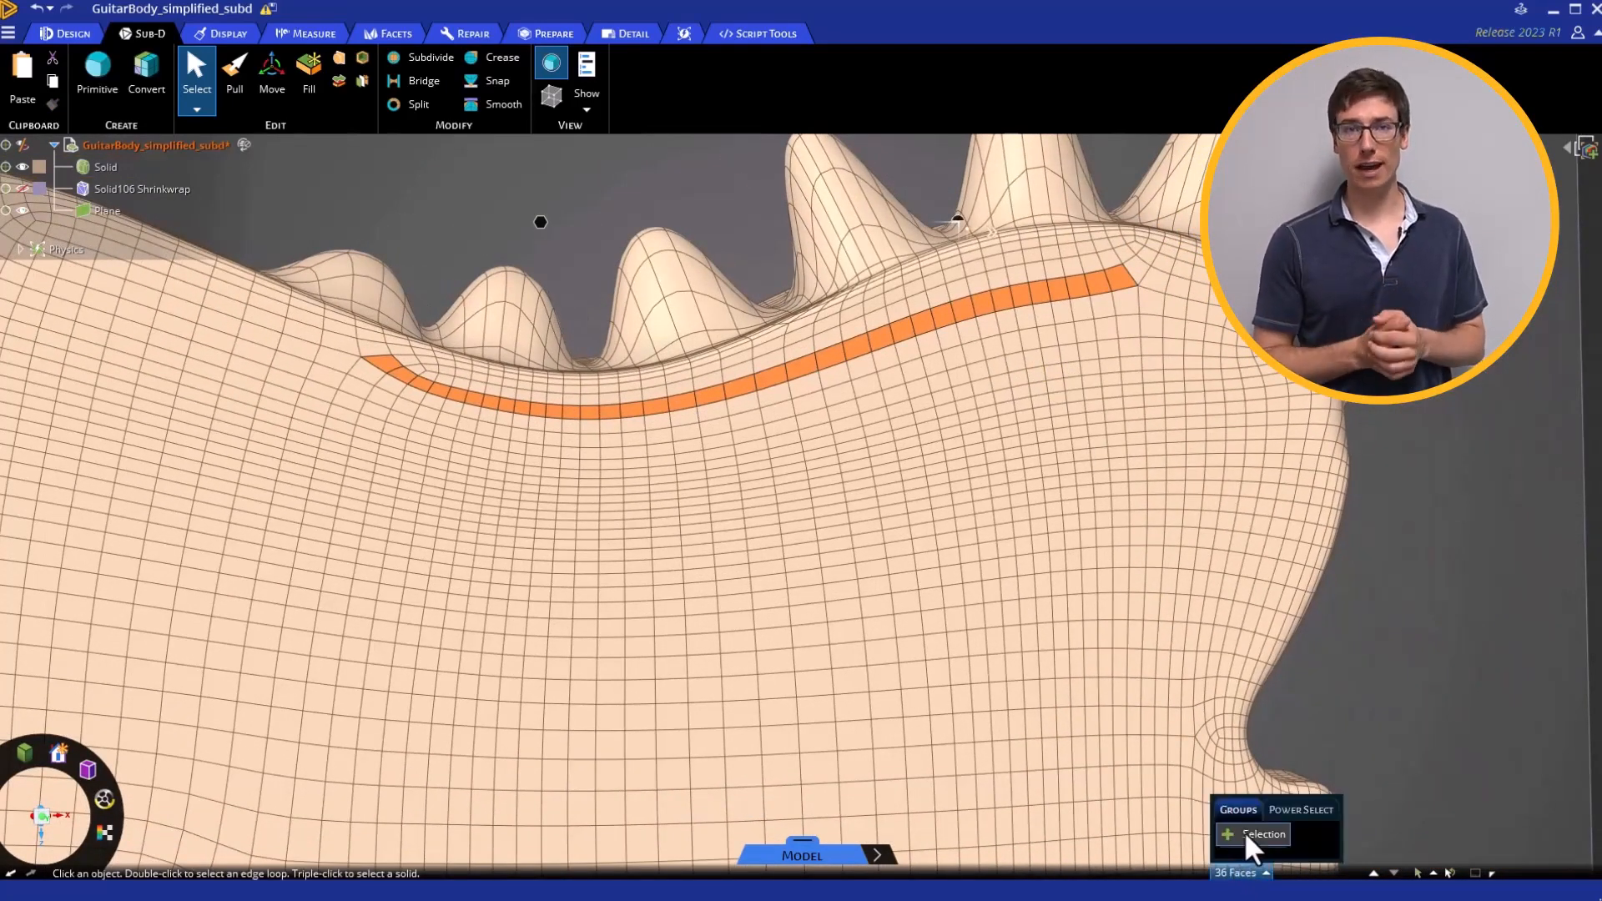
left_click(1252, 834)
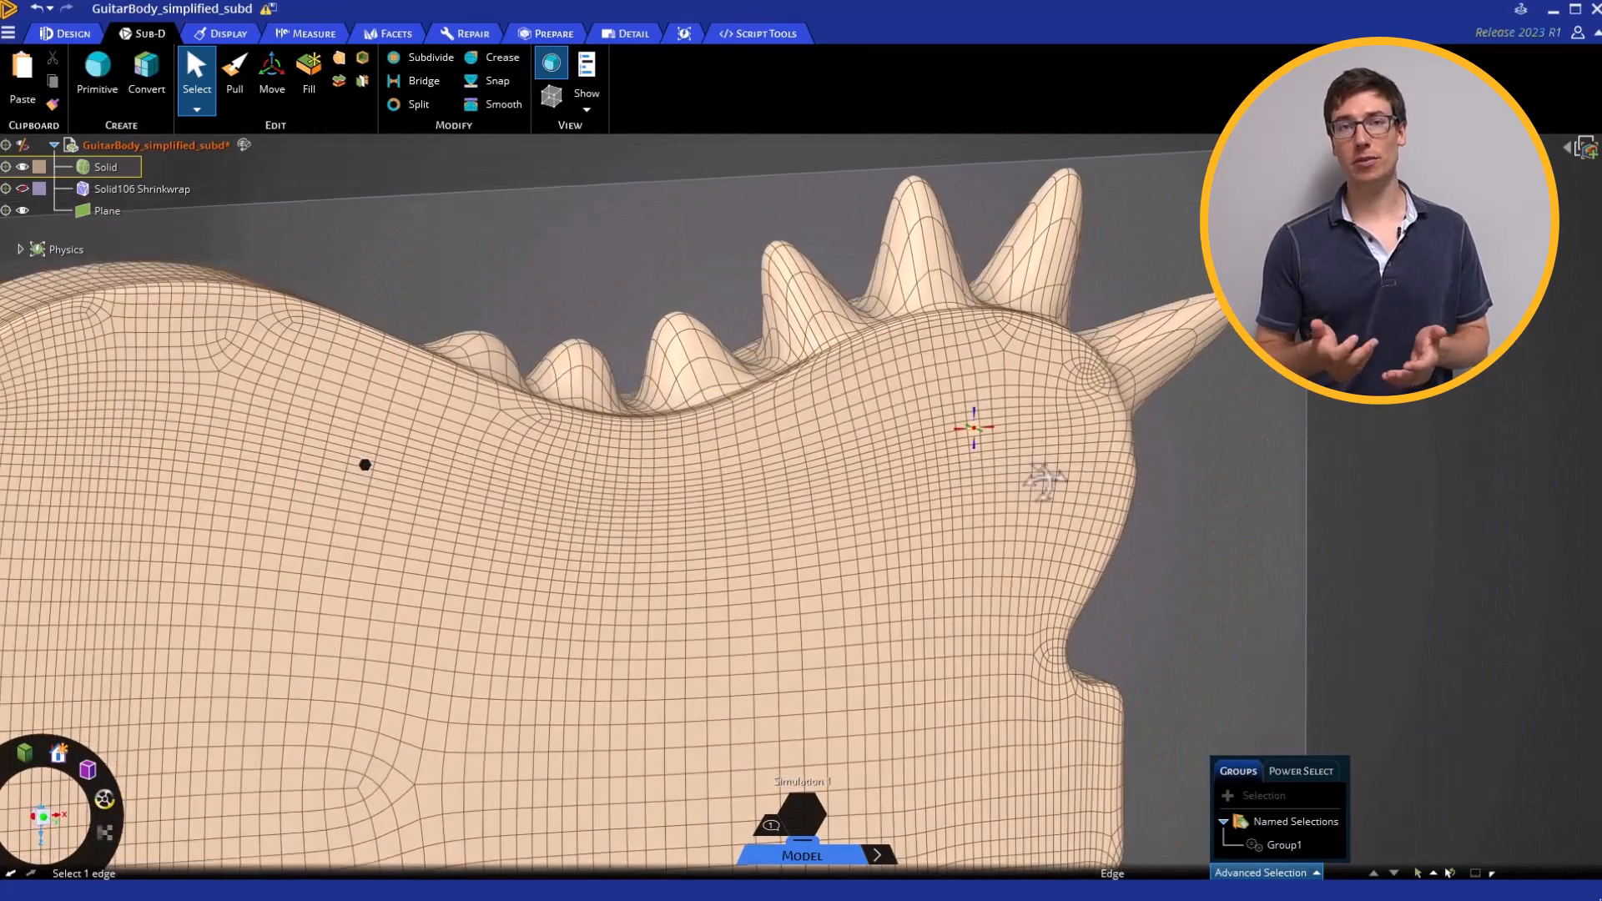
Snap the Group1, Group2 and Group3 face strips flat onto the backing plane.
left_click(494, 80)
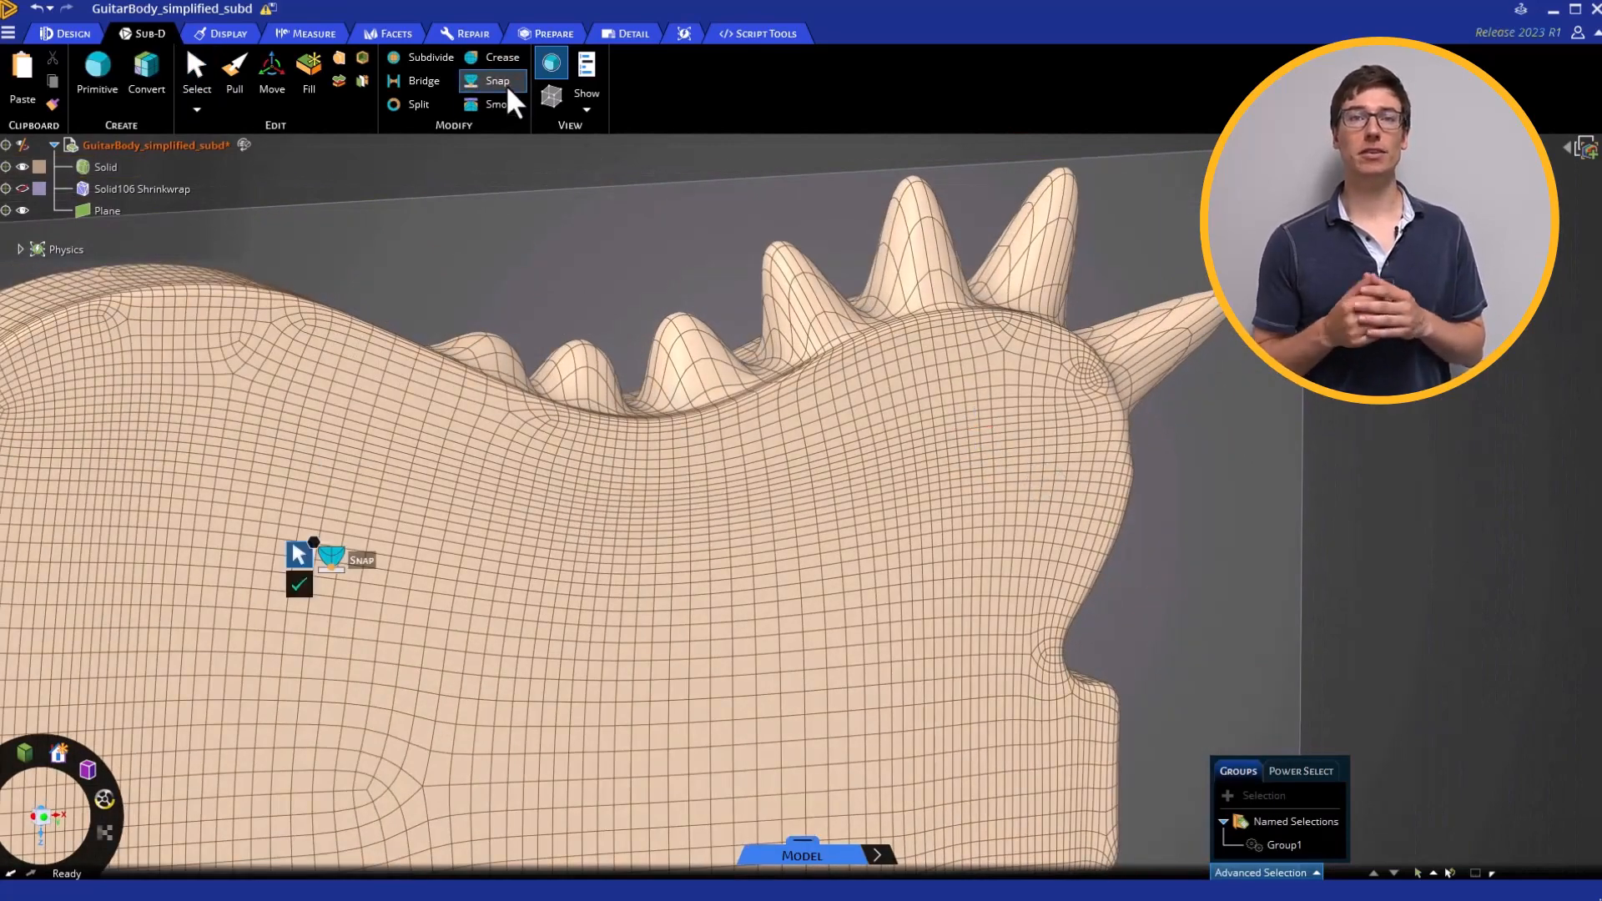
left_click(1282, 845)
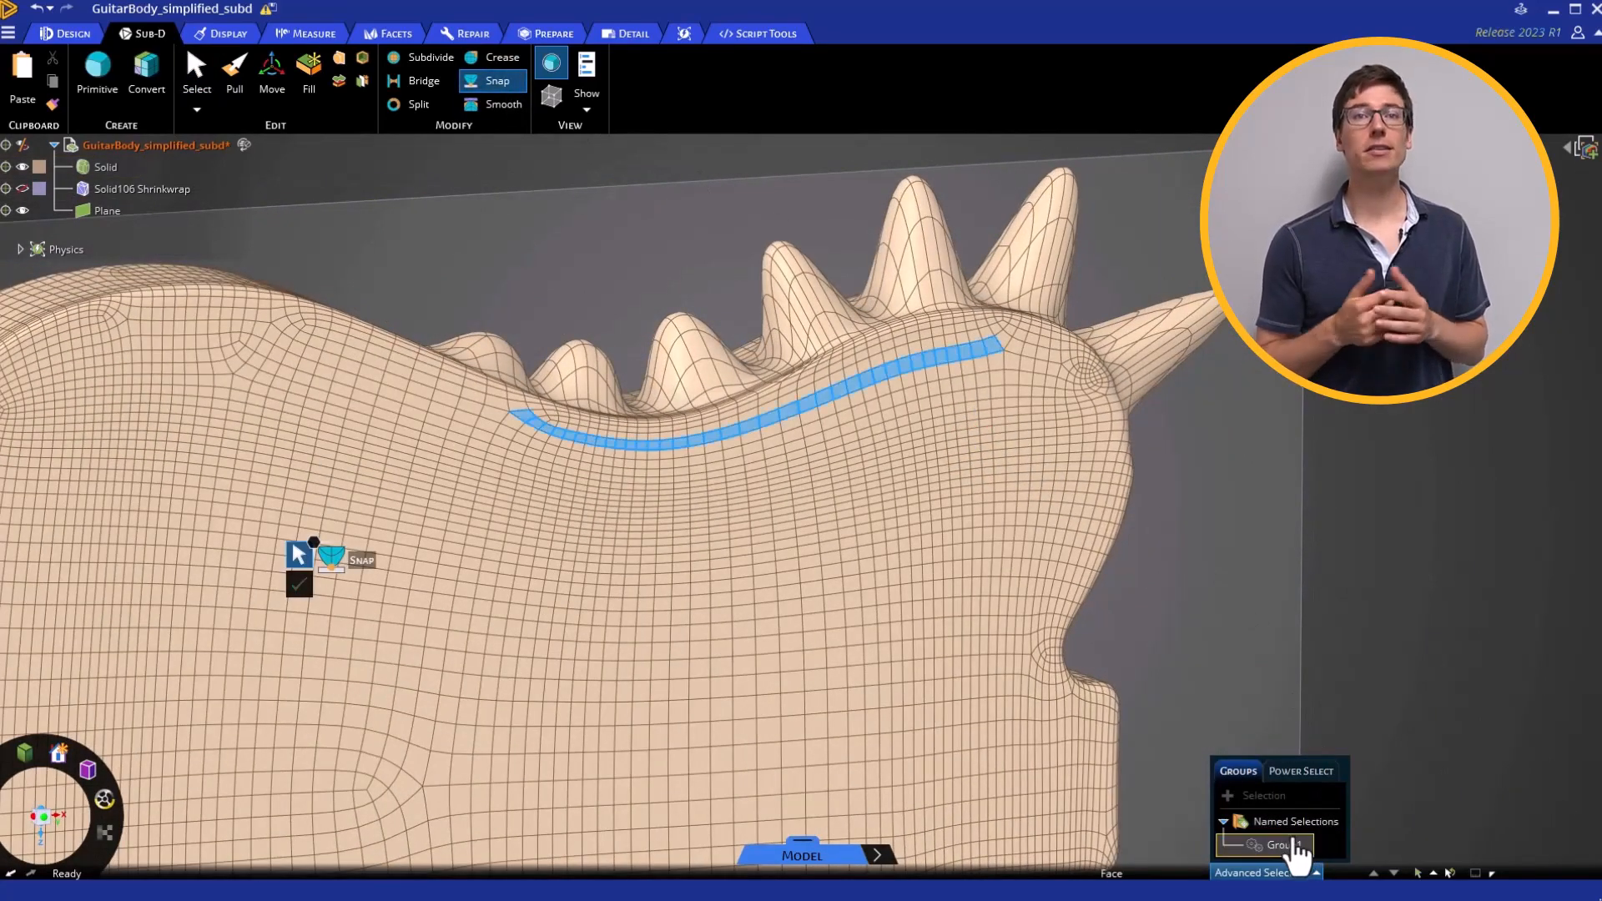
left_click(1276, 845)
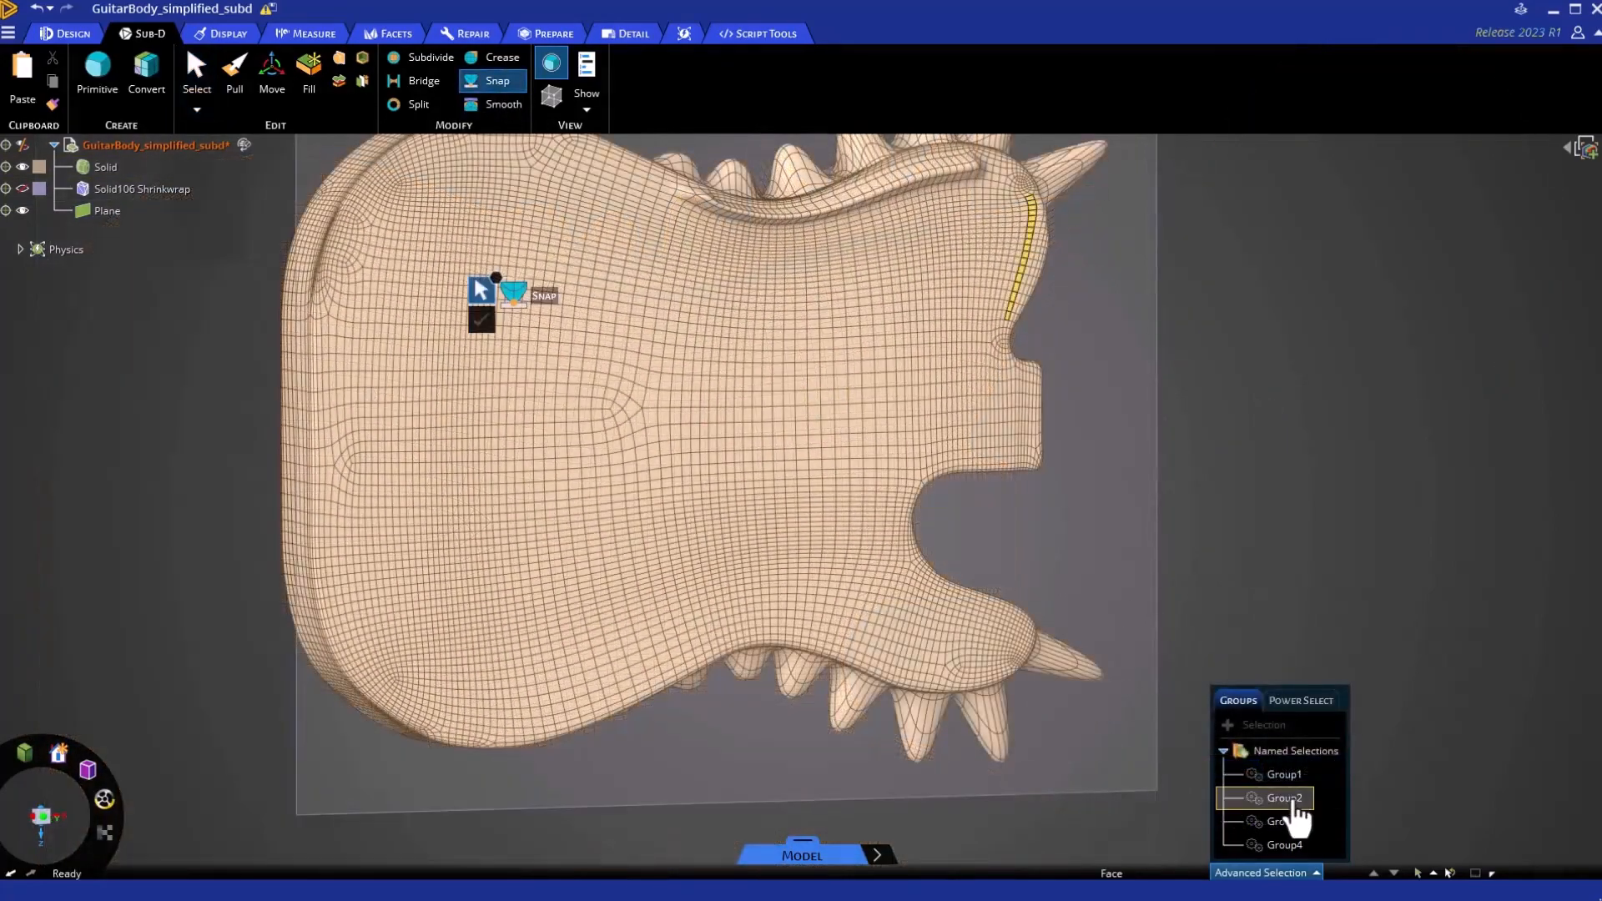
left_click(1282, 798)
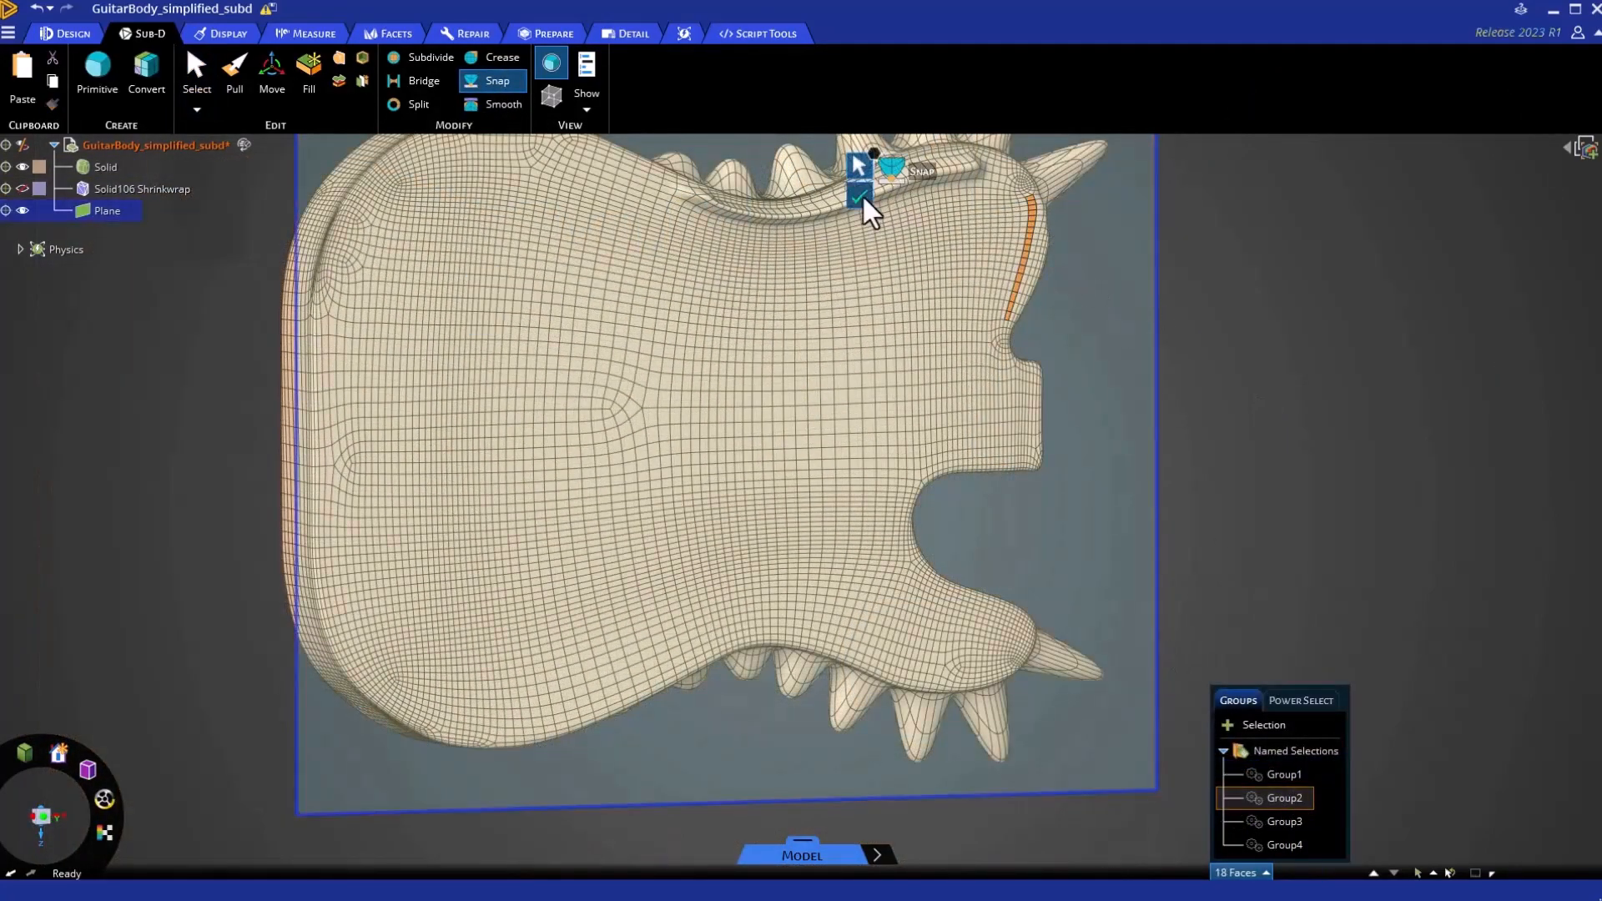
left_click(1281, 821)
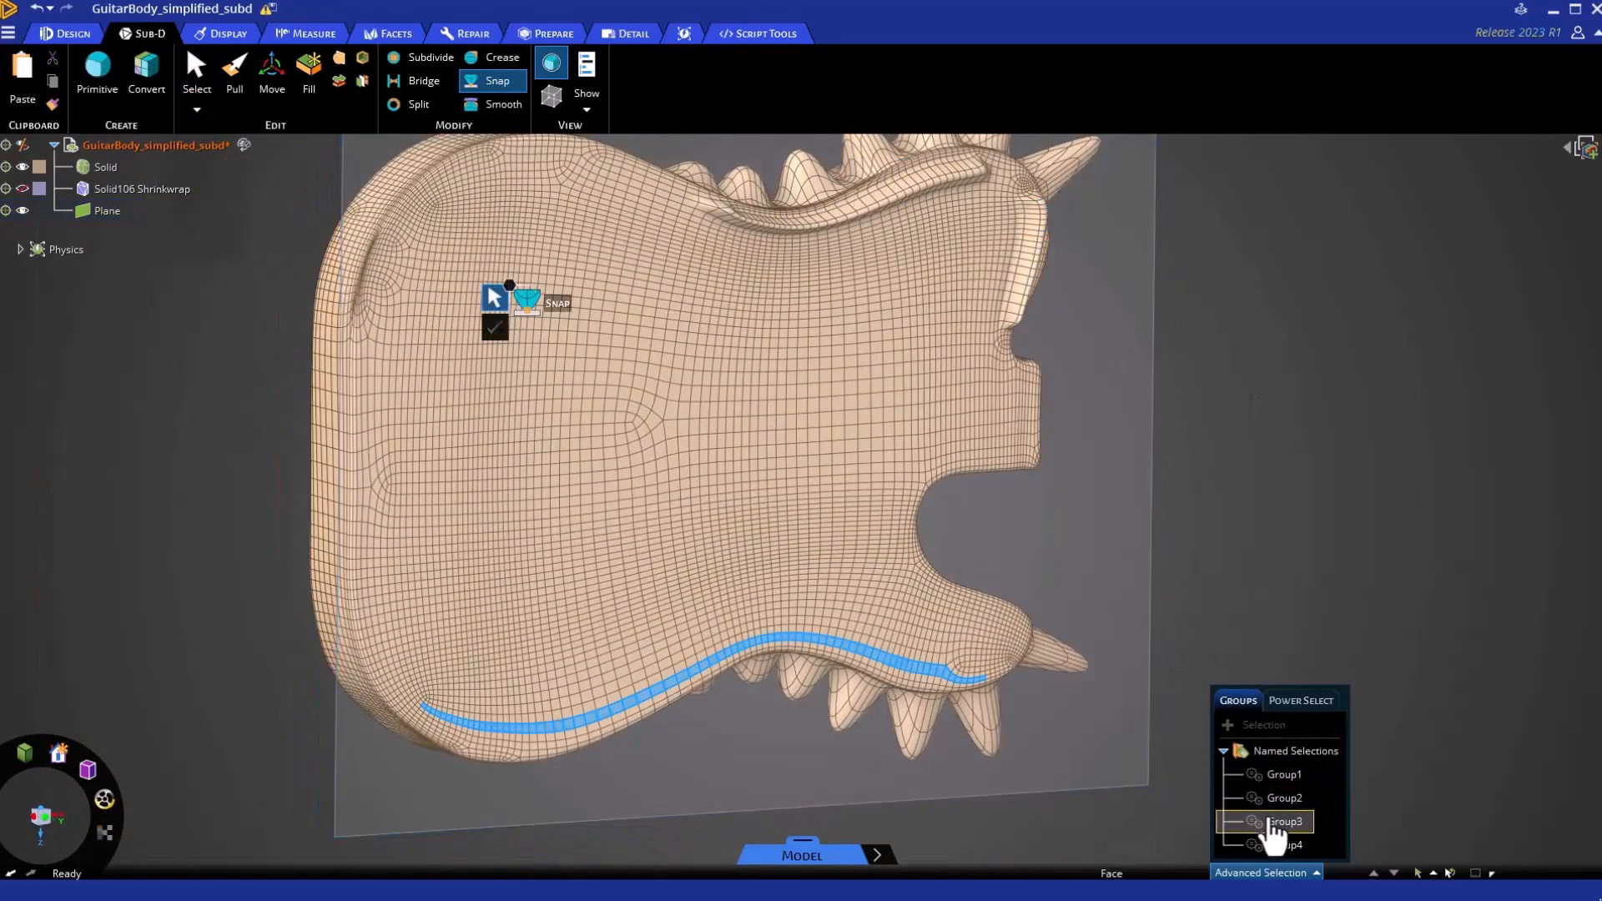
left_click(1284, 821)
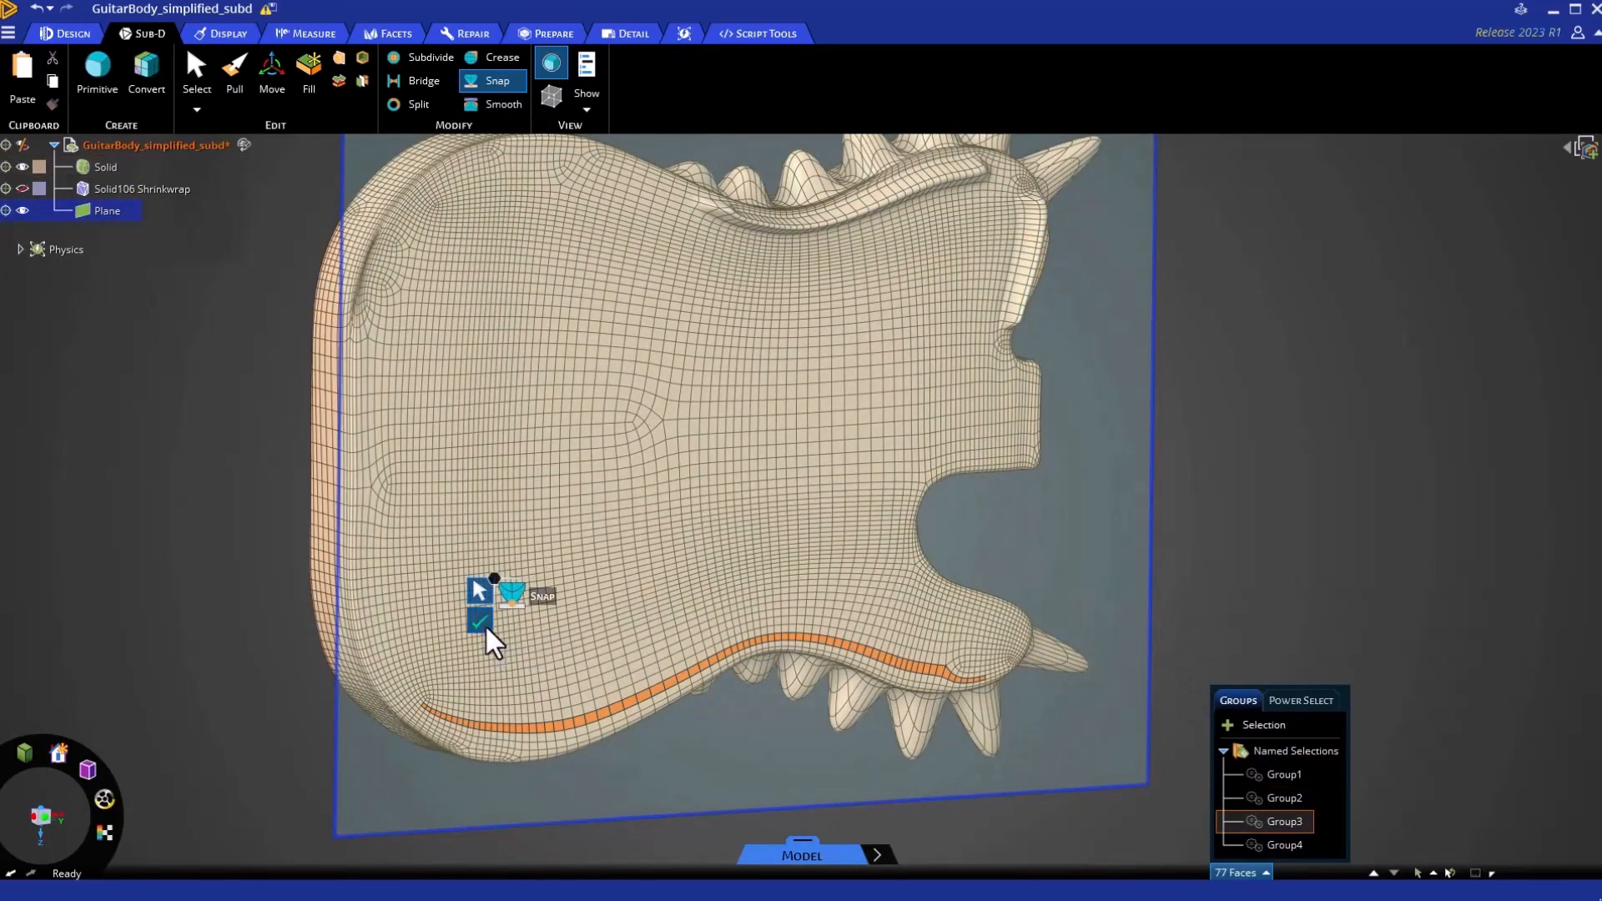
left_click(1284, 844)
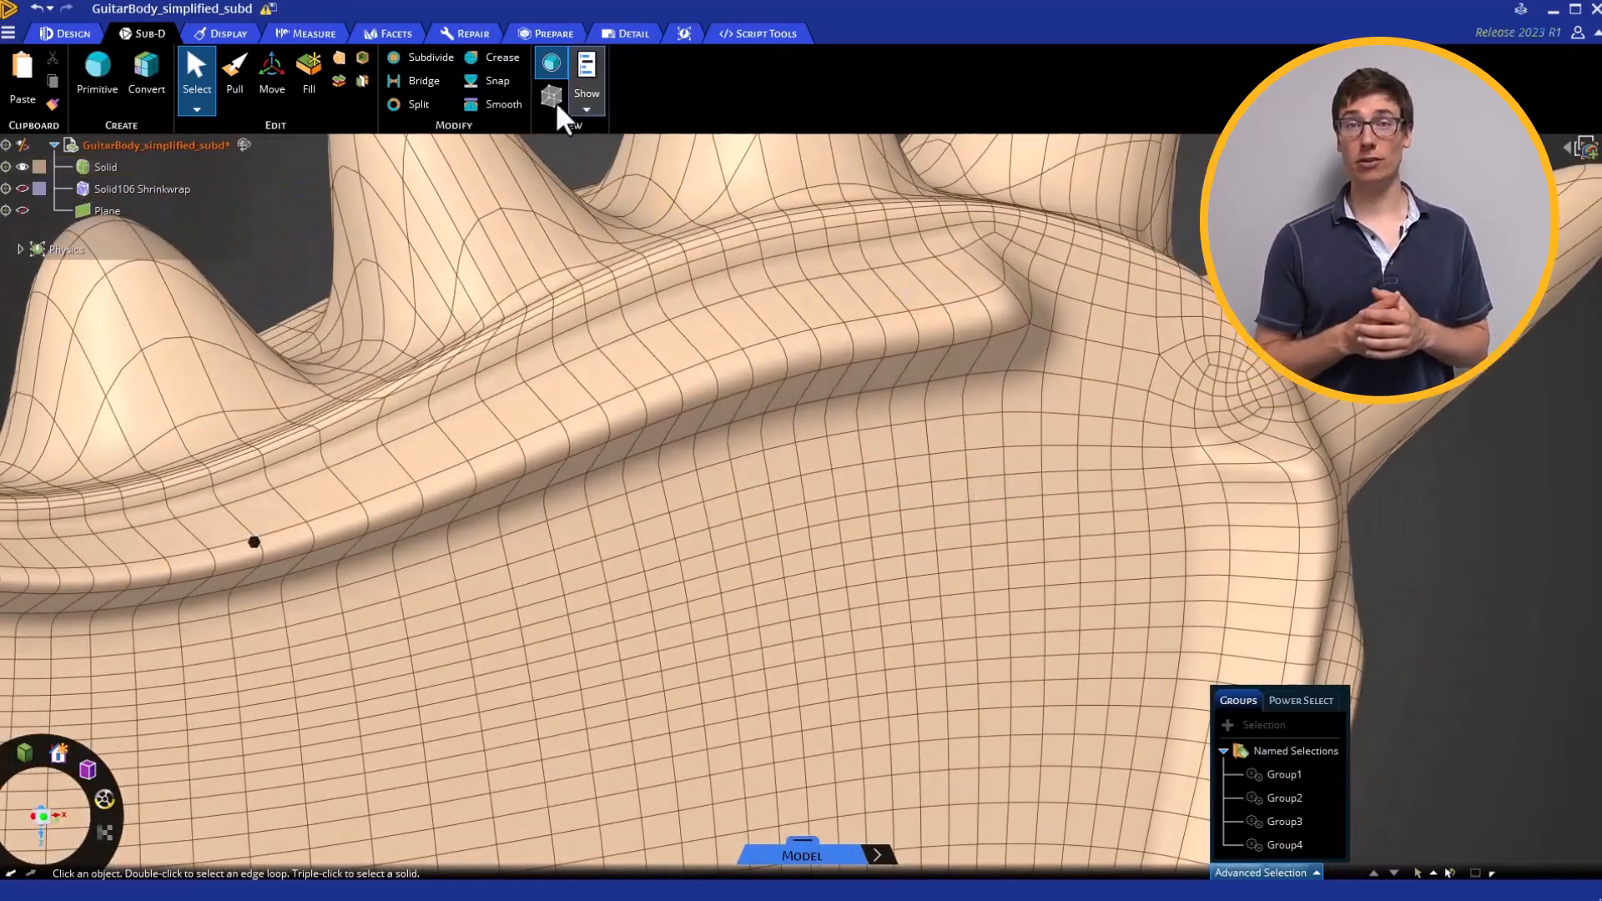
Crease the ridge edge loop beside the spikes with crease factor 3 to sharpen it.
left_click(500, 56)
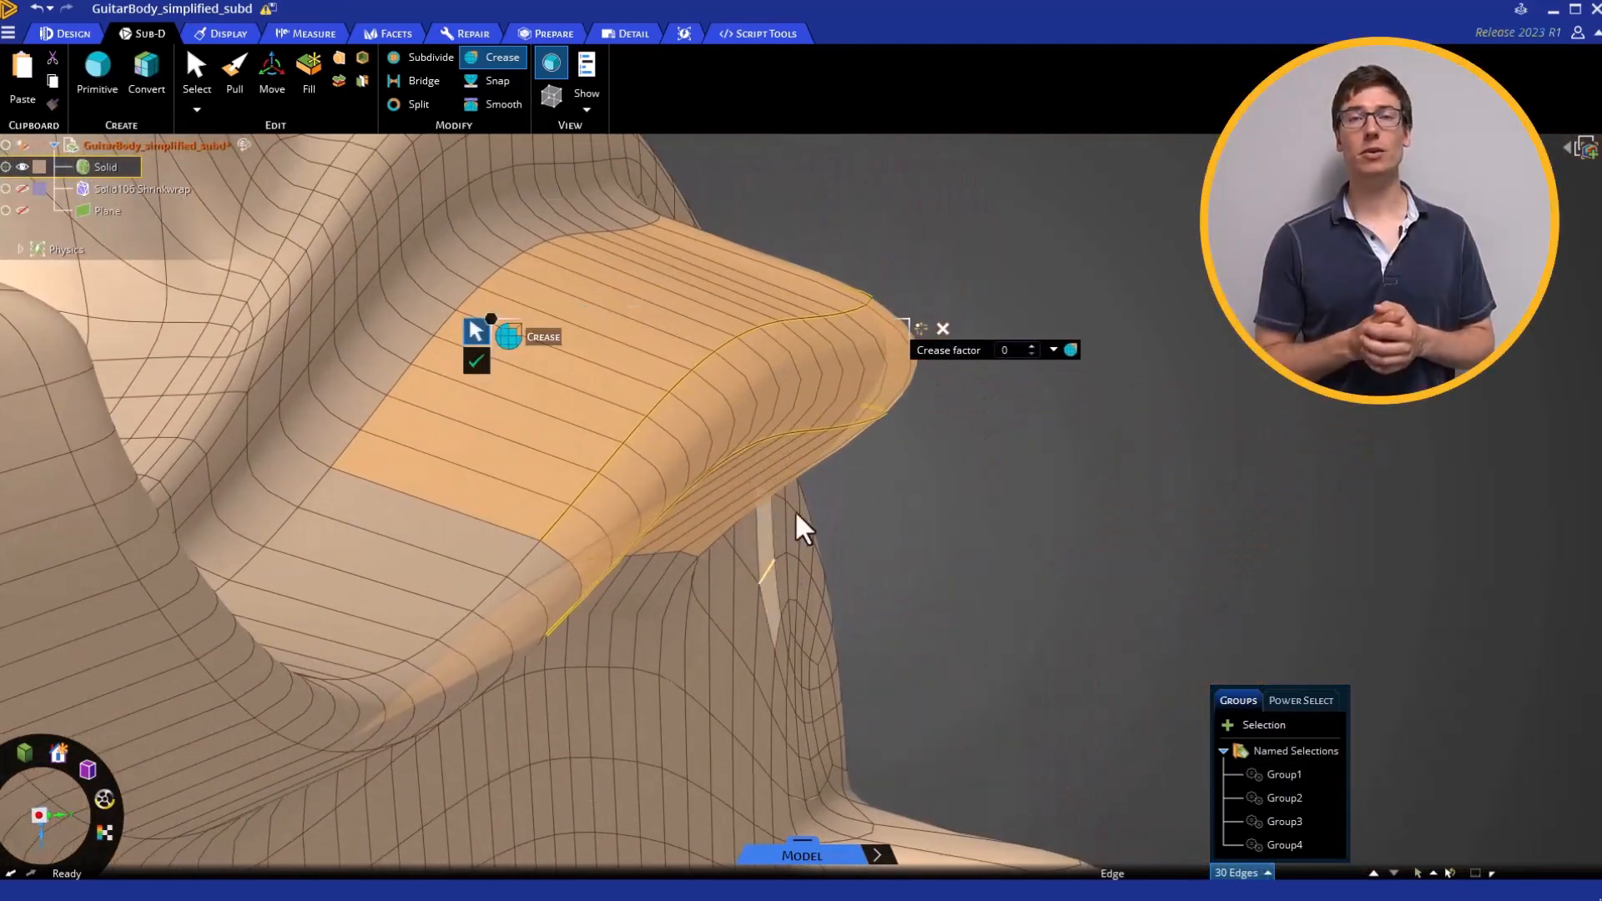
left_click(1033, 344)
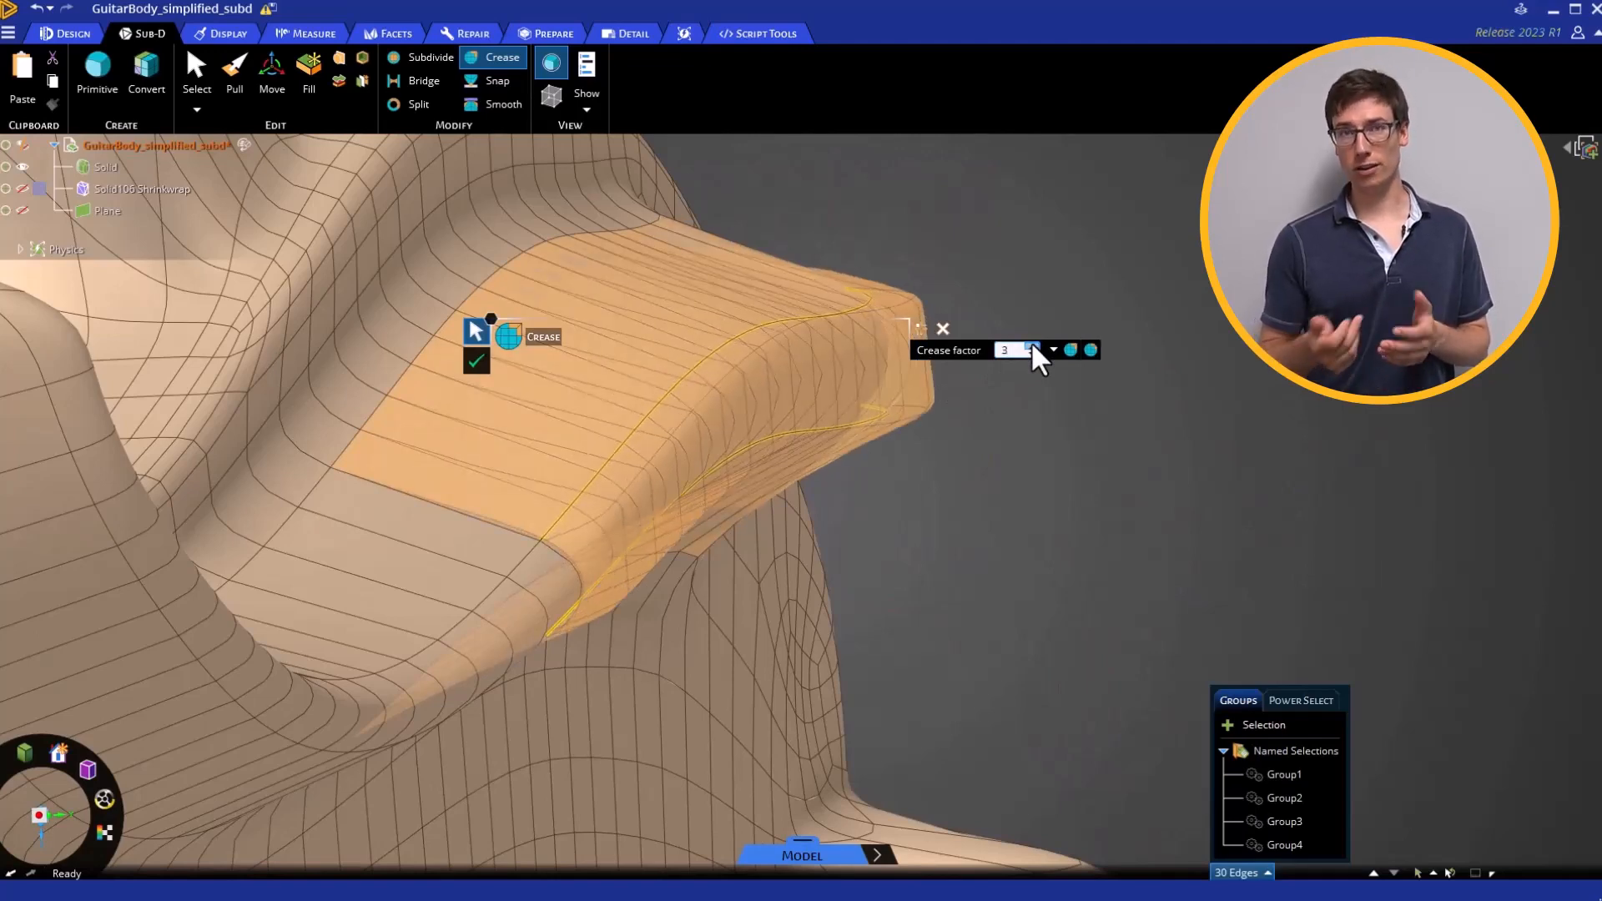
left_click(1035, 345)
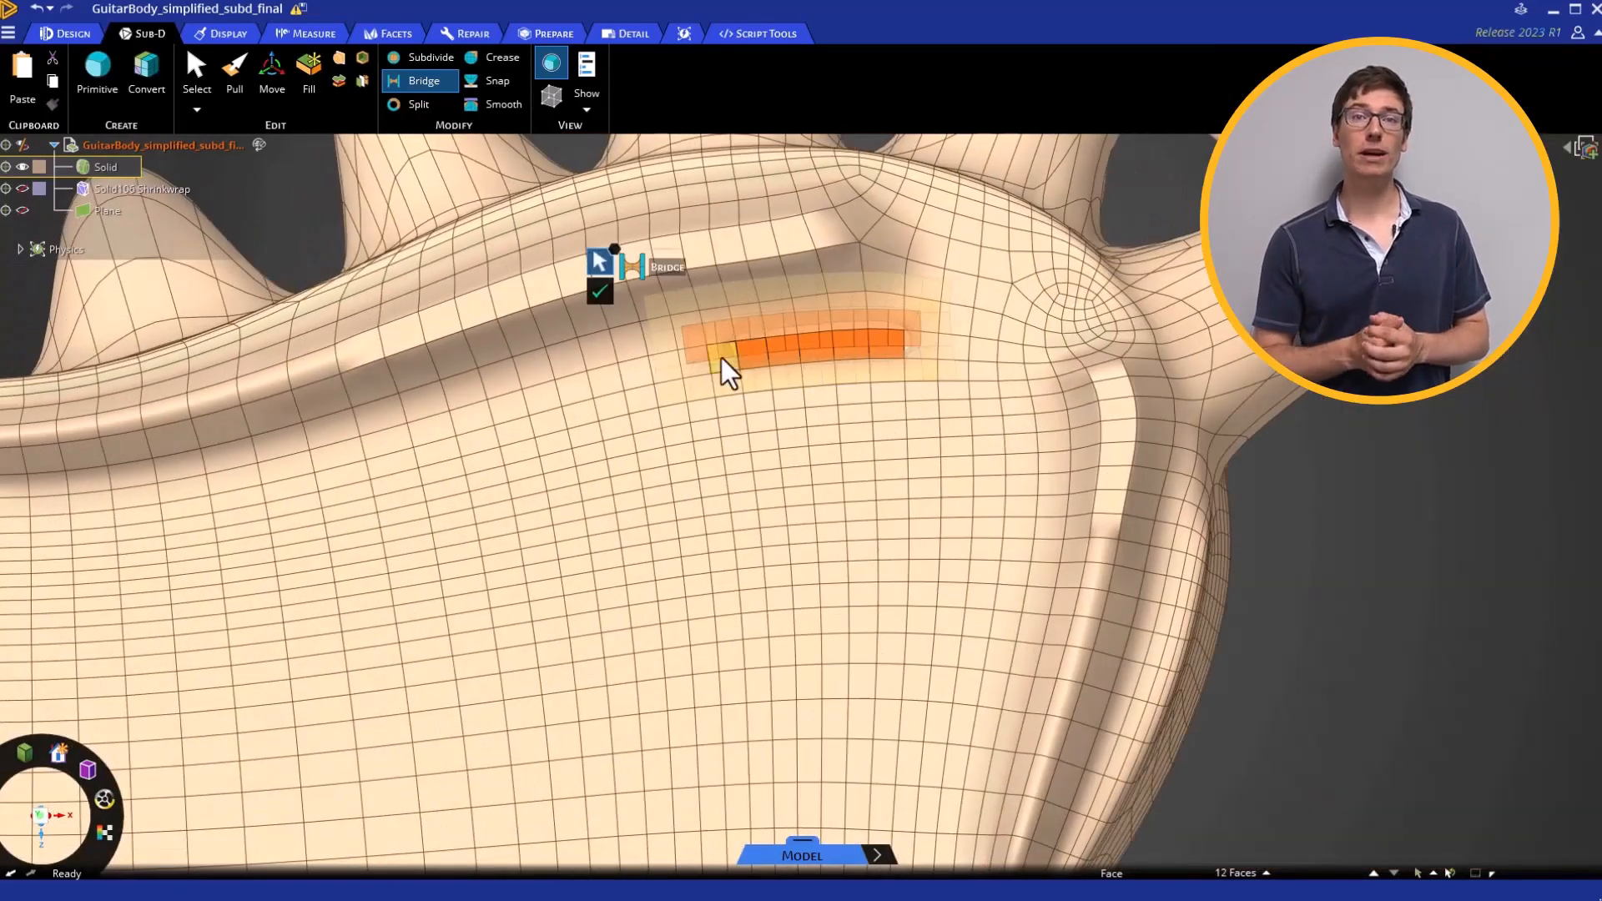
Bridge opposing face strips to cut slot holes through the guitar body.
left_click(814, 380)
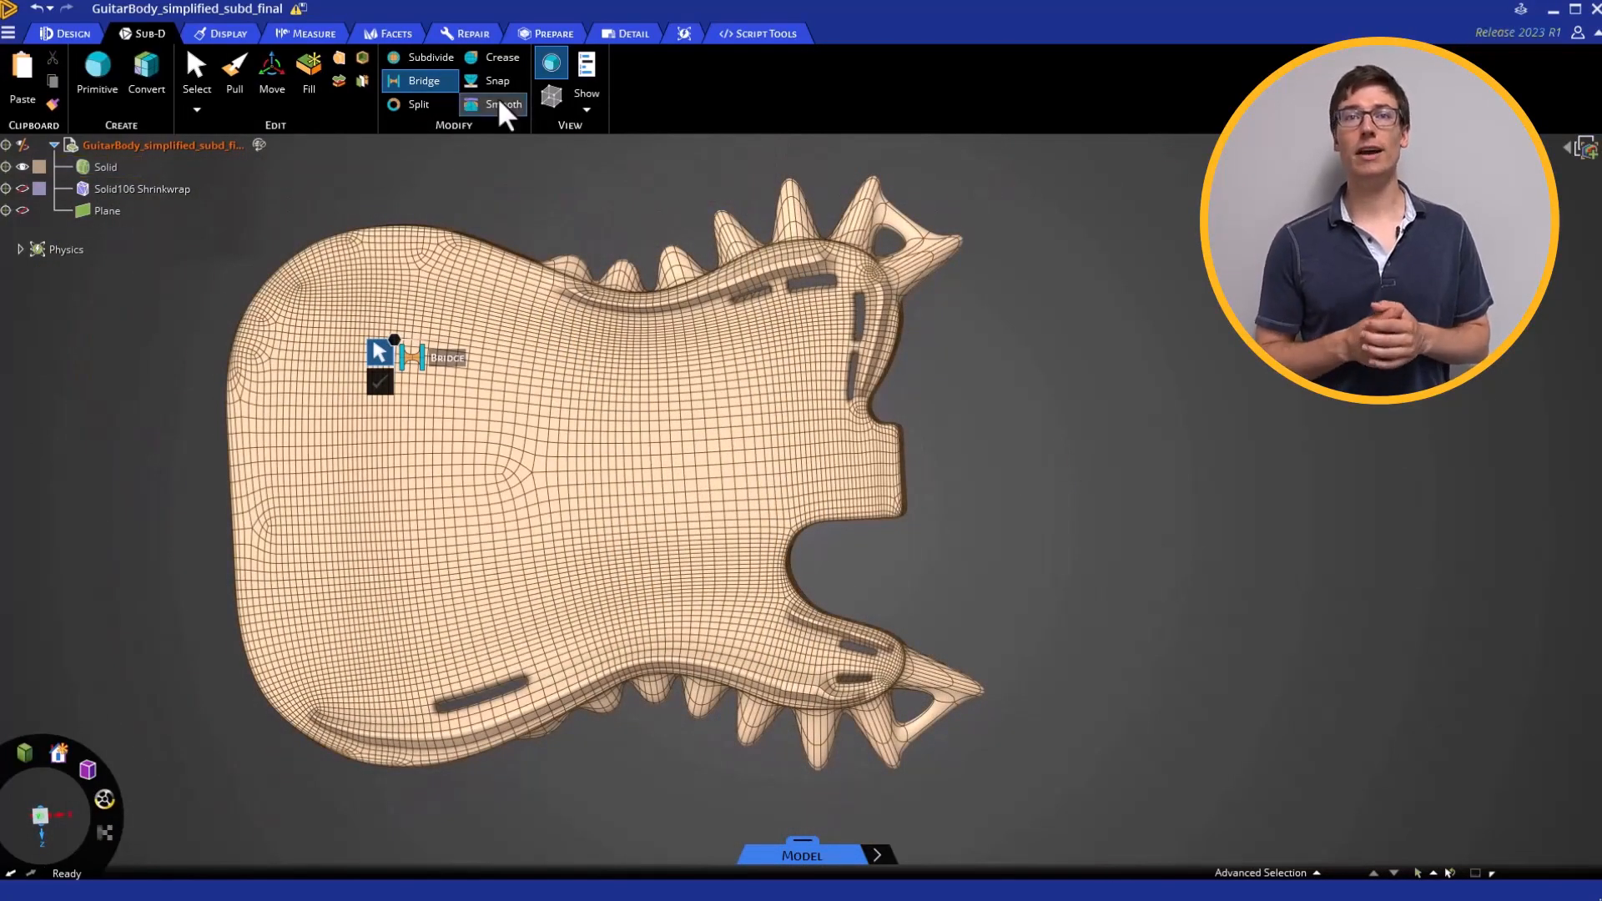
Split an edge along the bridged spike beside its triangular opening.
left_click(419, 57)
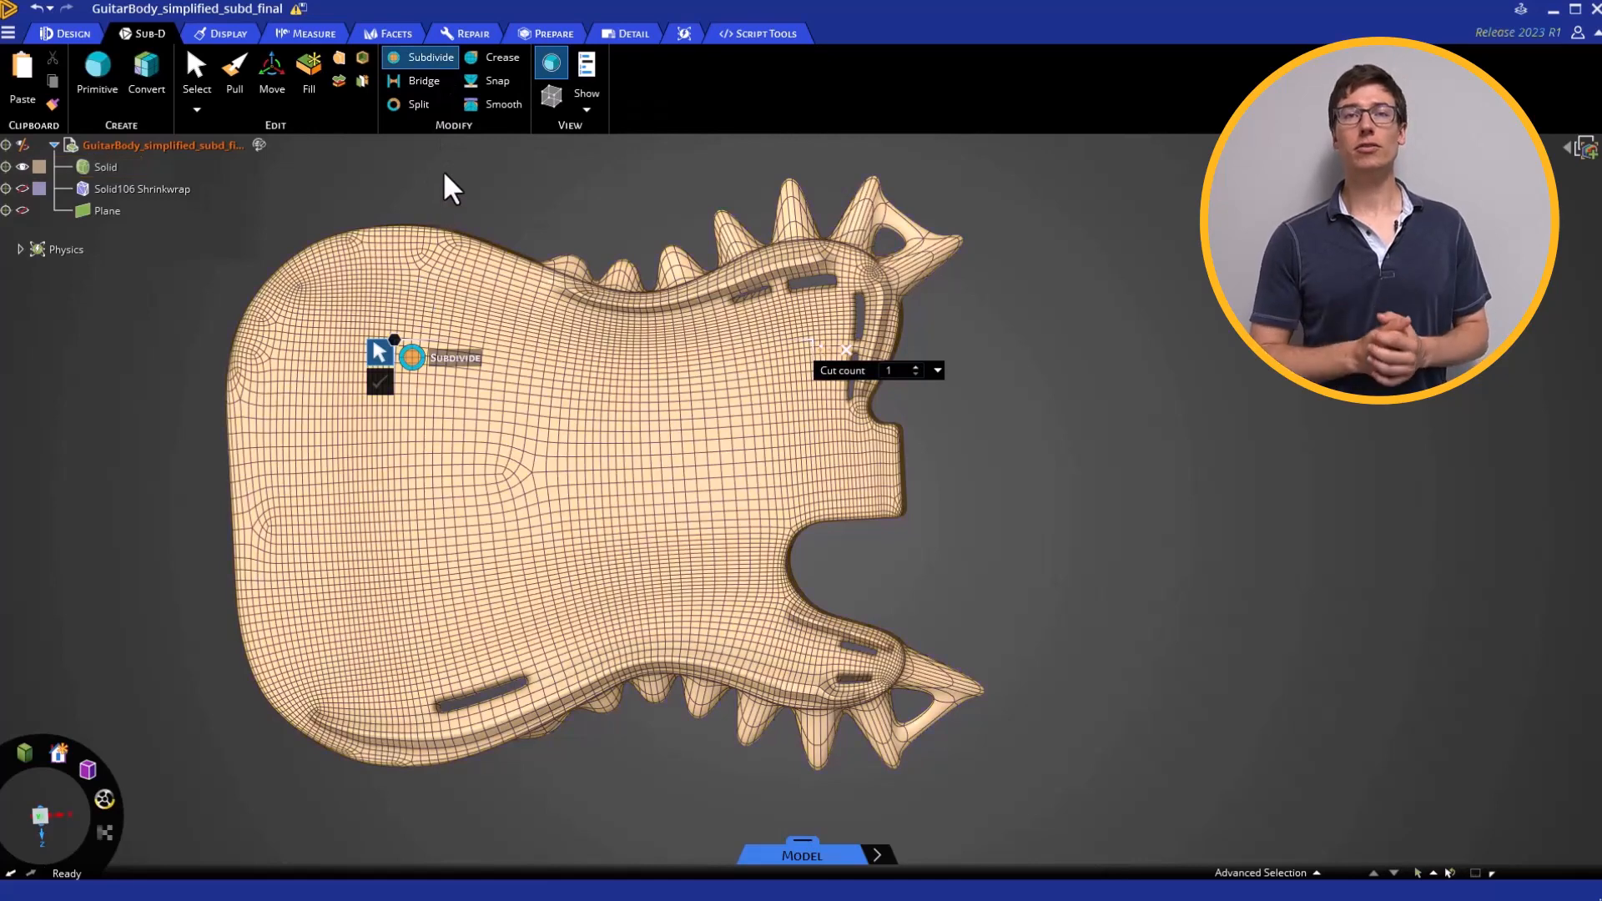
left_click(417, 103)
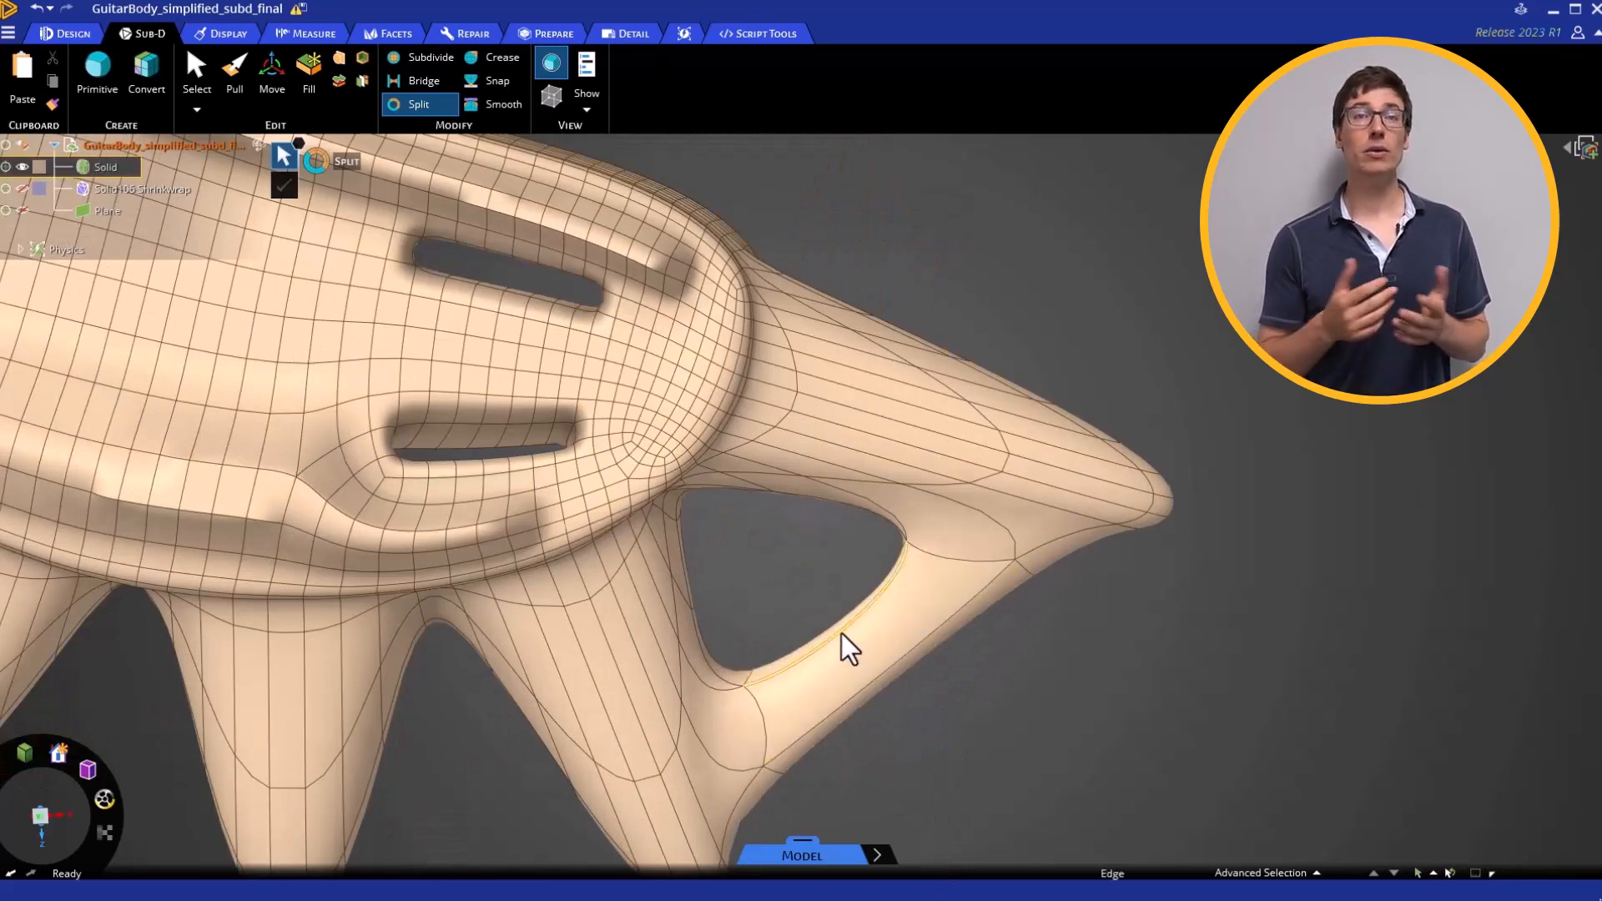
left_click(843, 655)
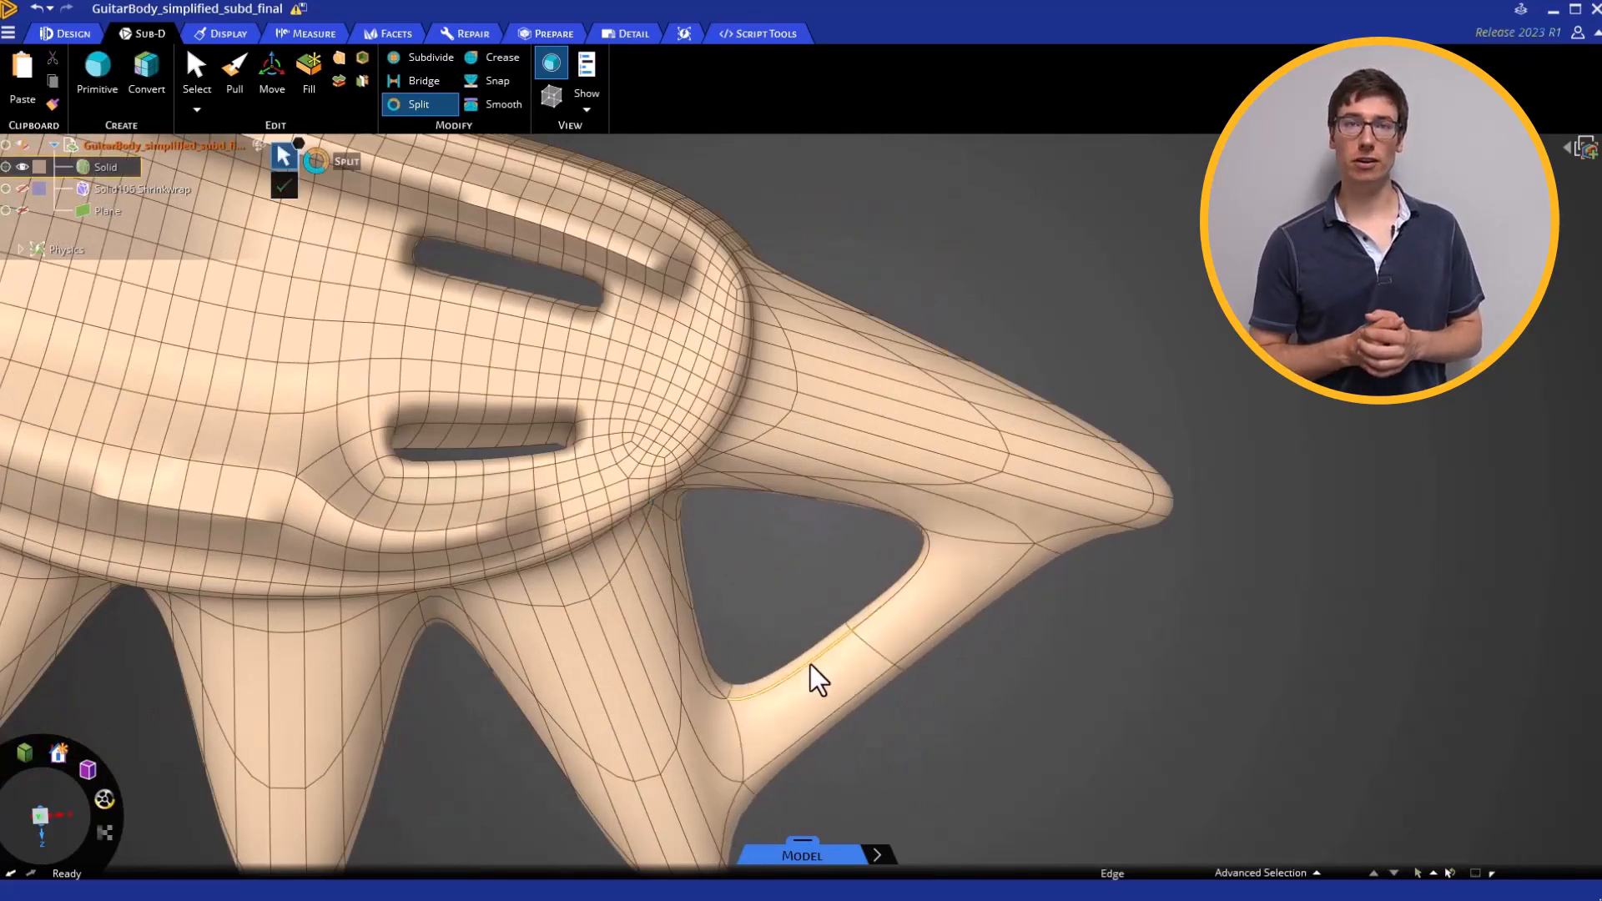
left_click(813, 687)
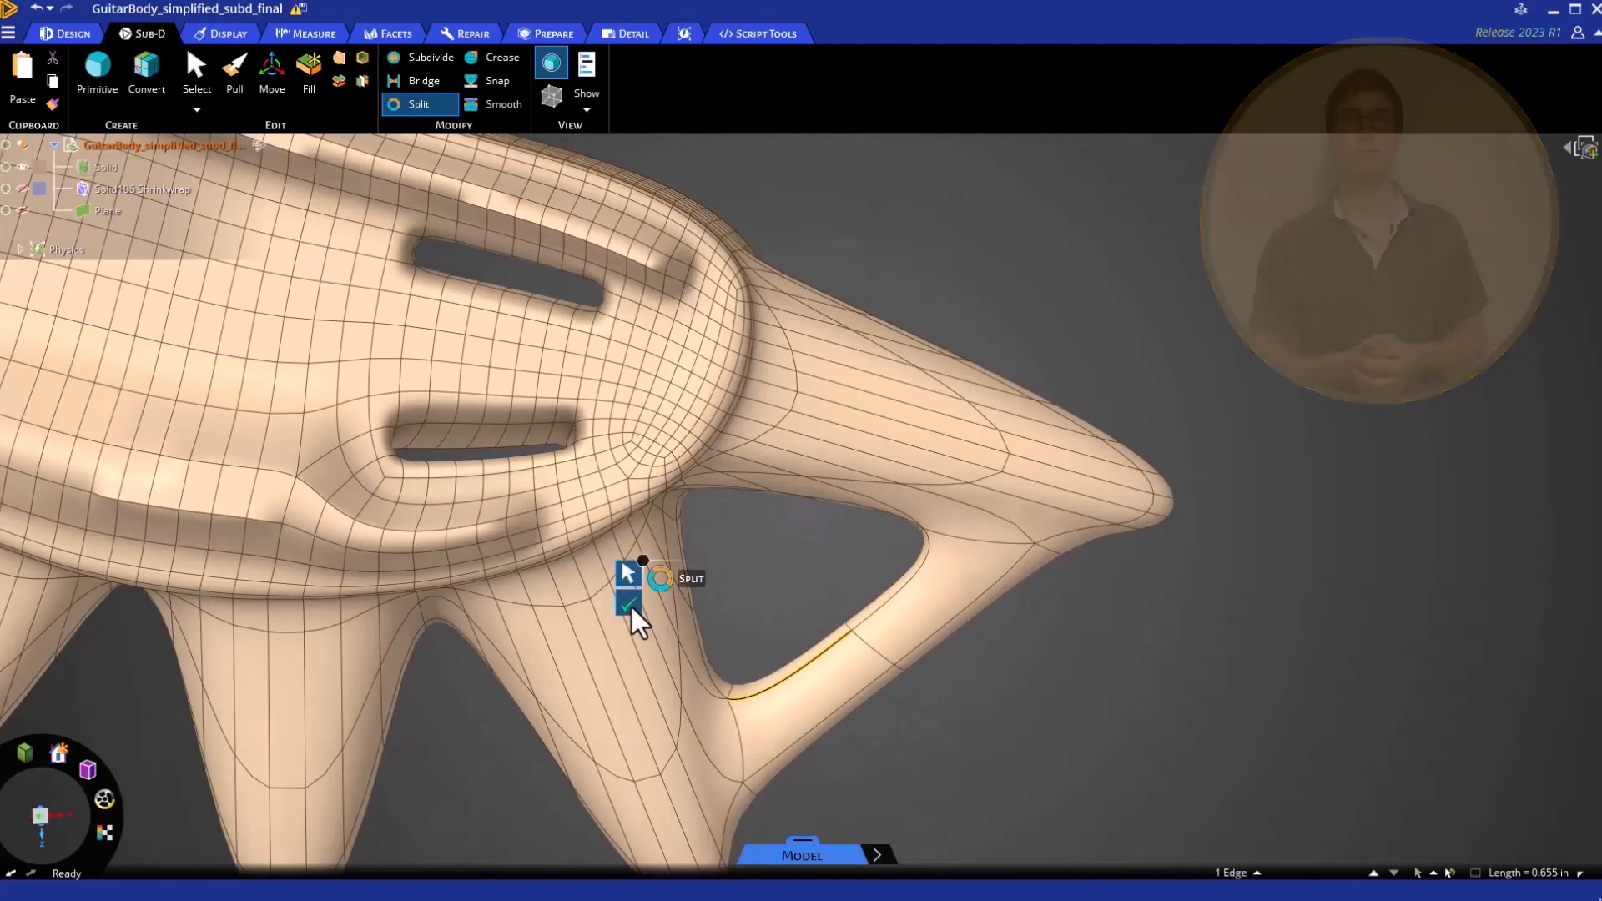
left_click(627, 607)
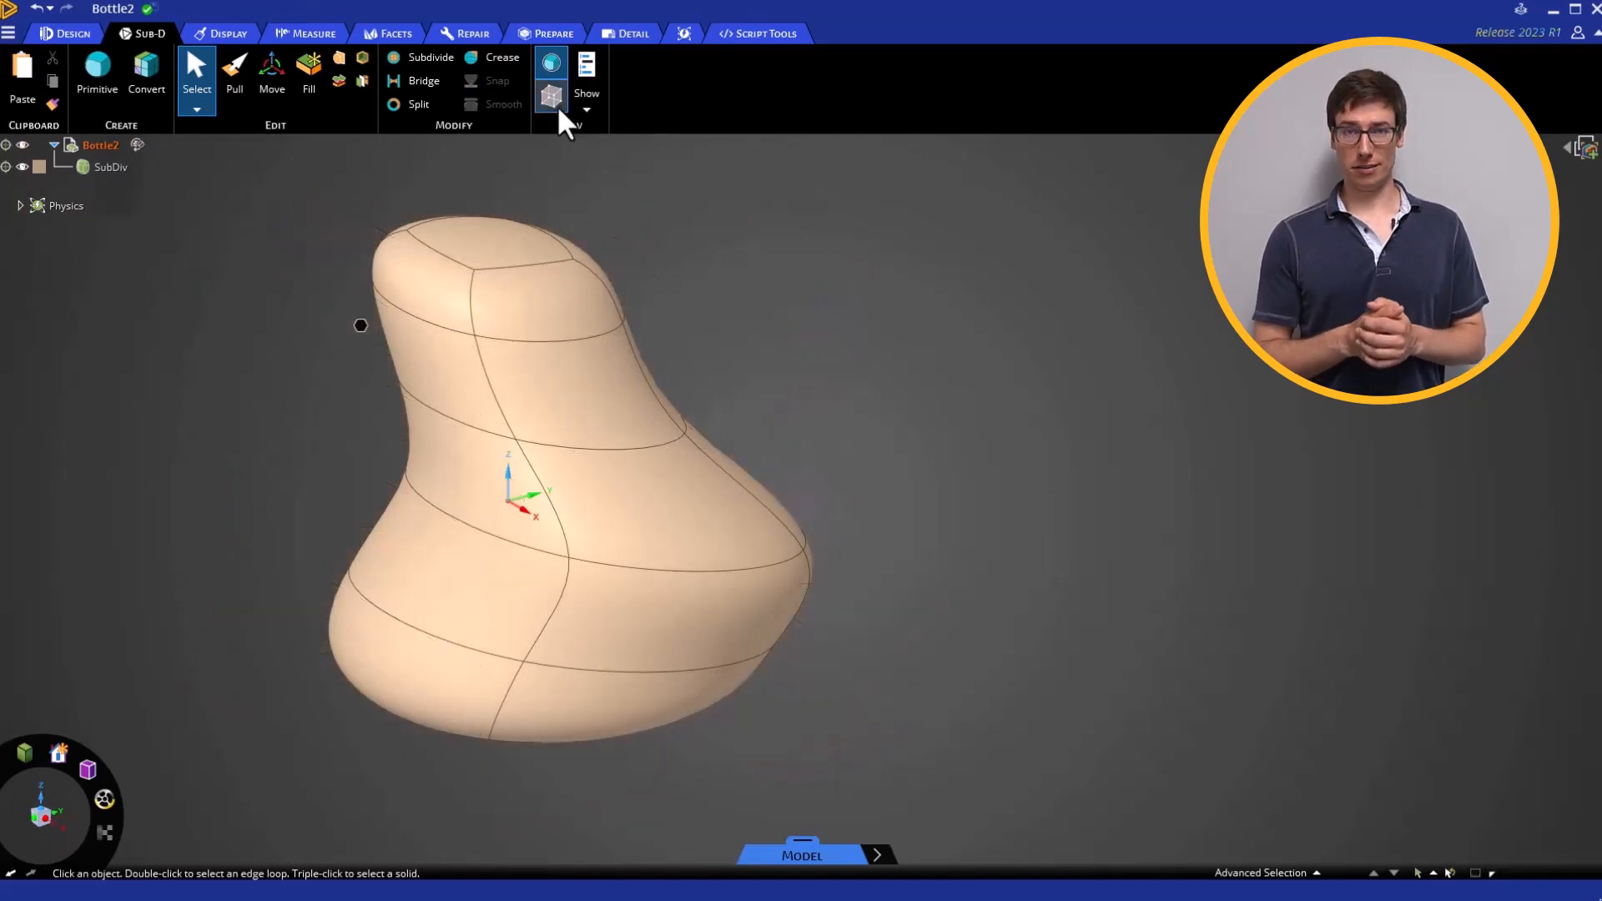
left_click(417, 103)
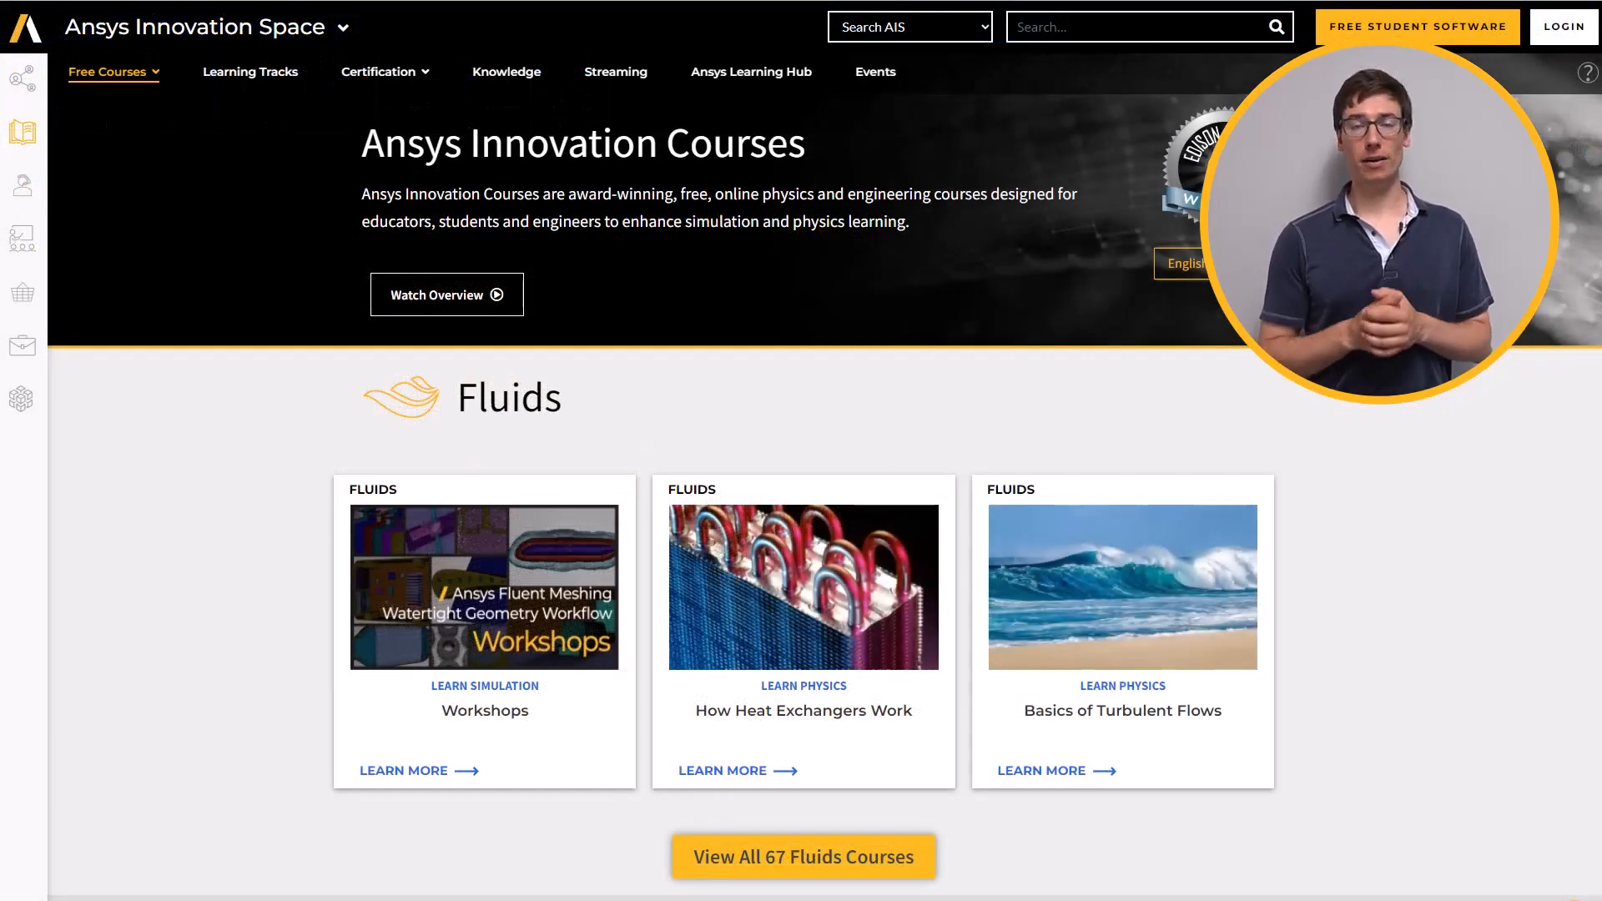
scroll("down", 3)
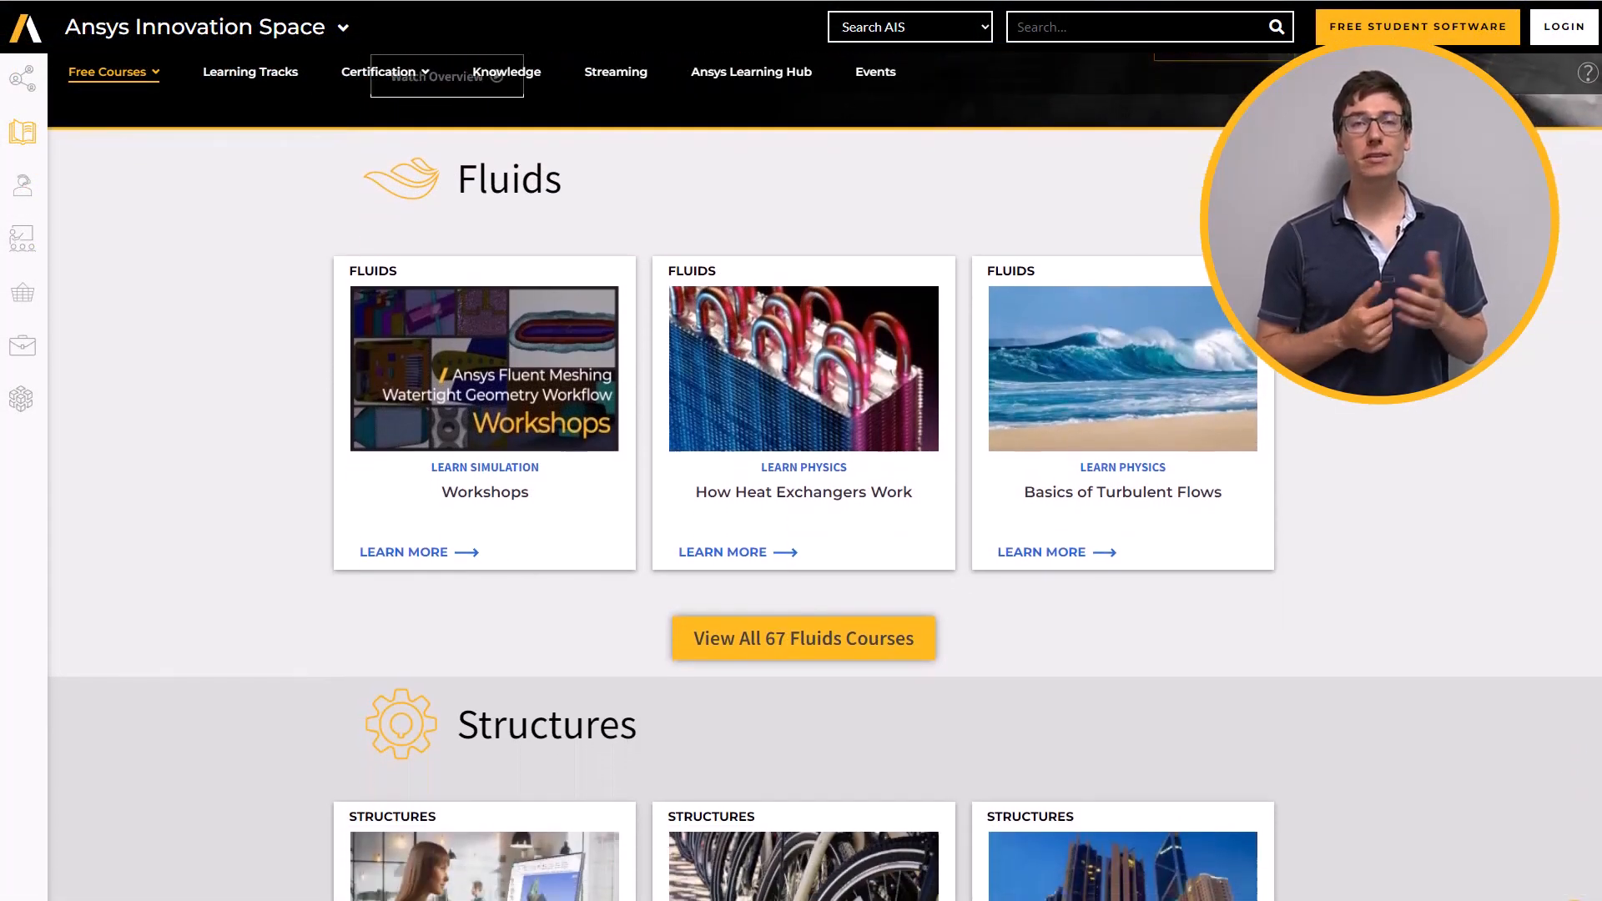
scroll("down", 3)
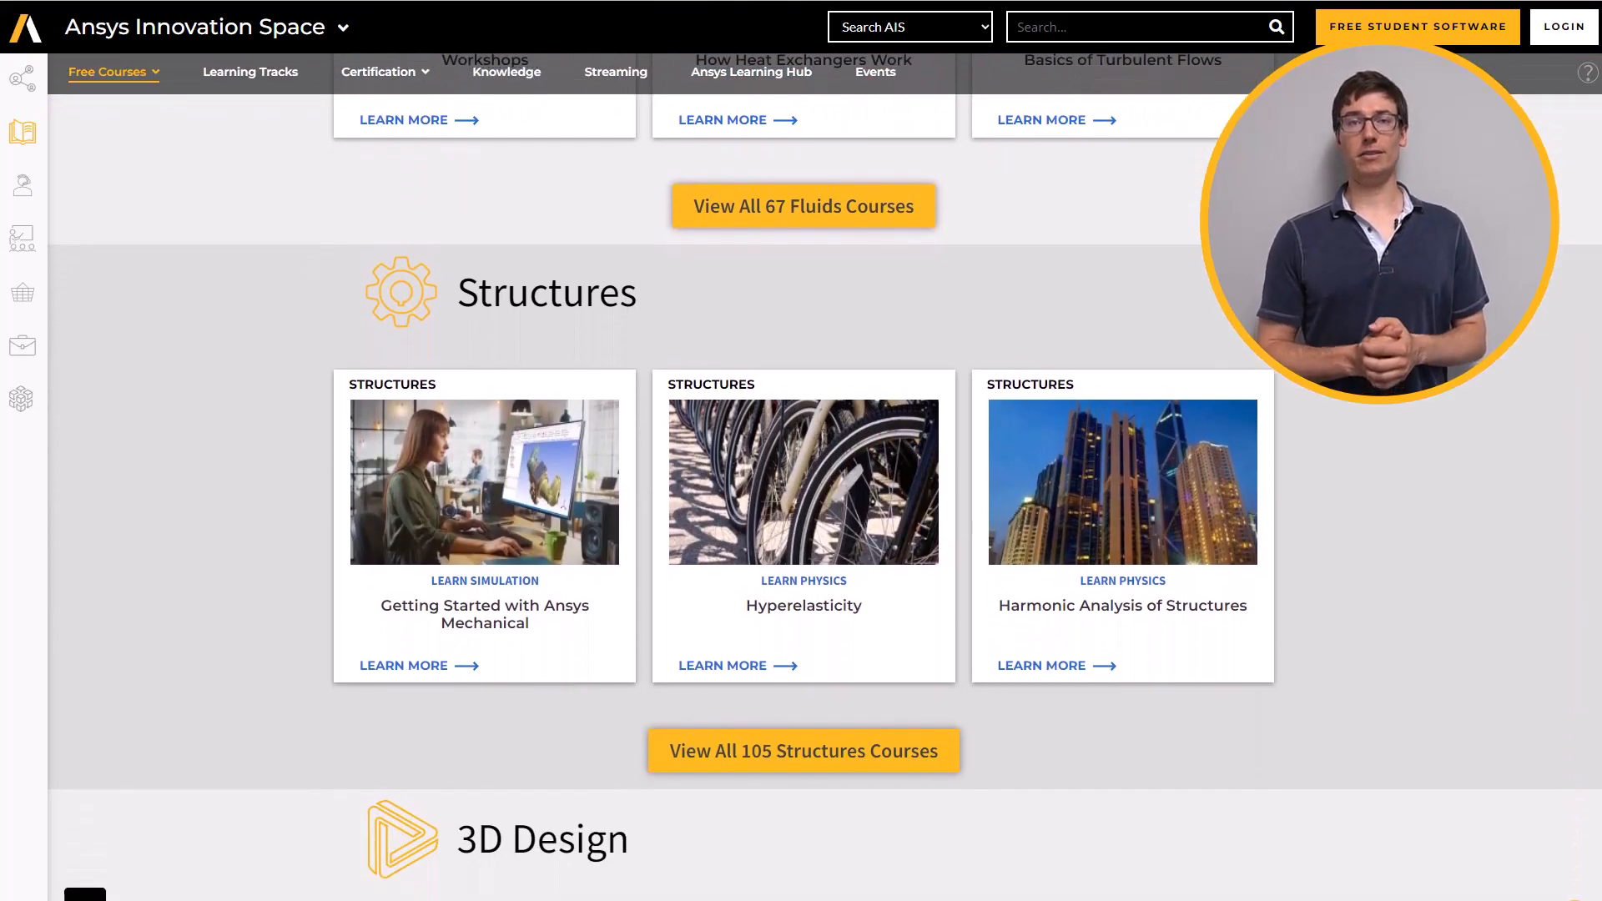
scroll("down", 3)
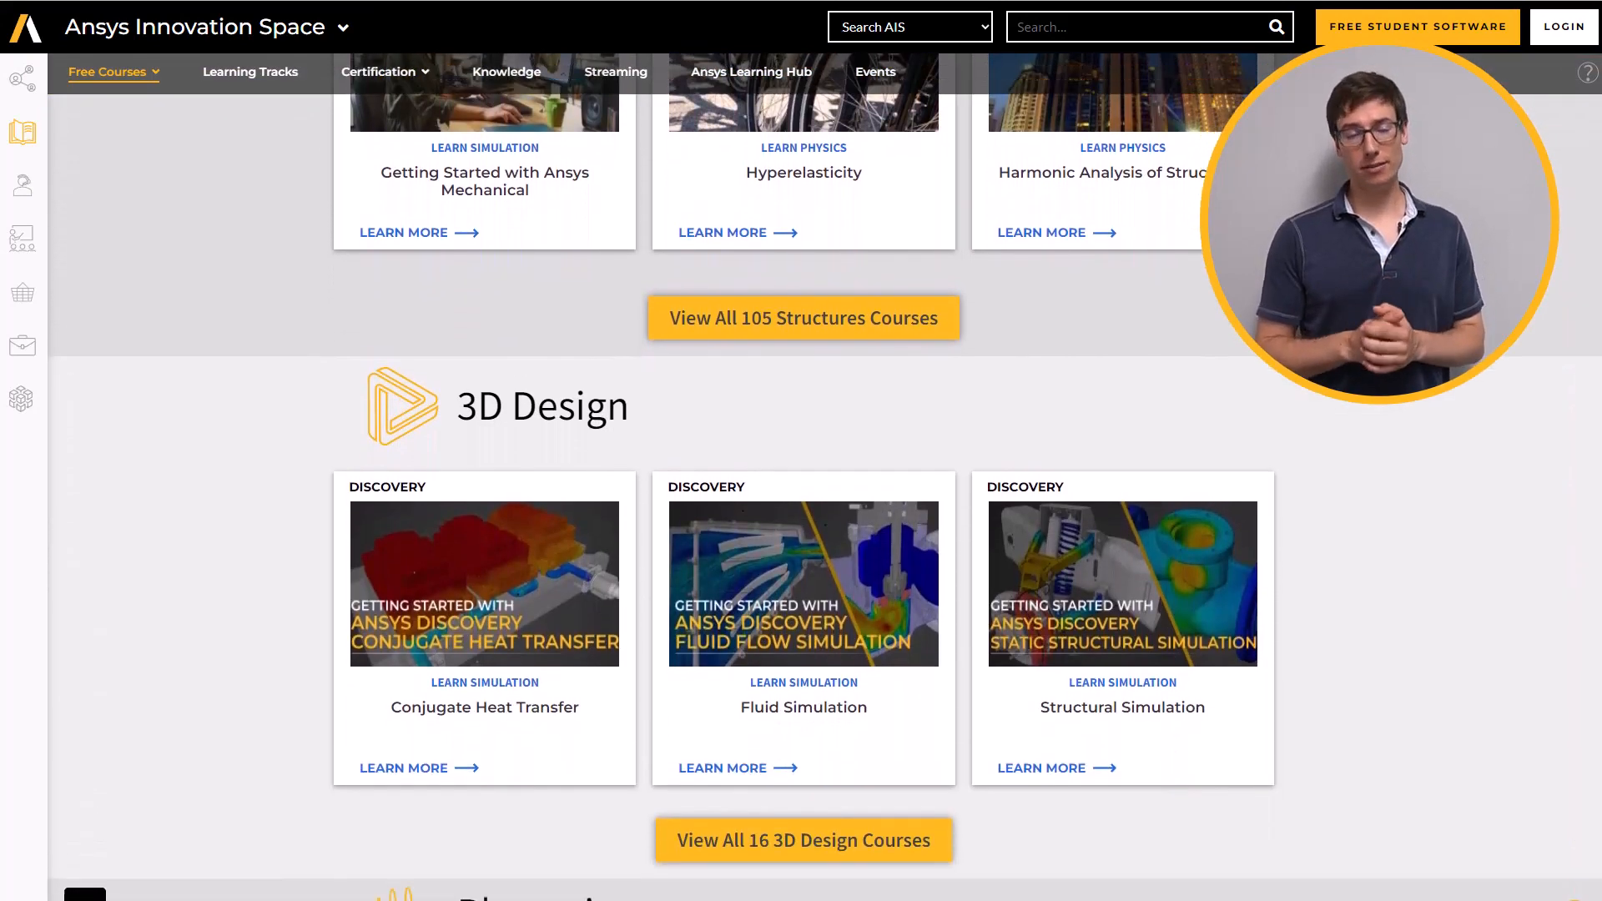
scroll("down", 3)
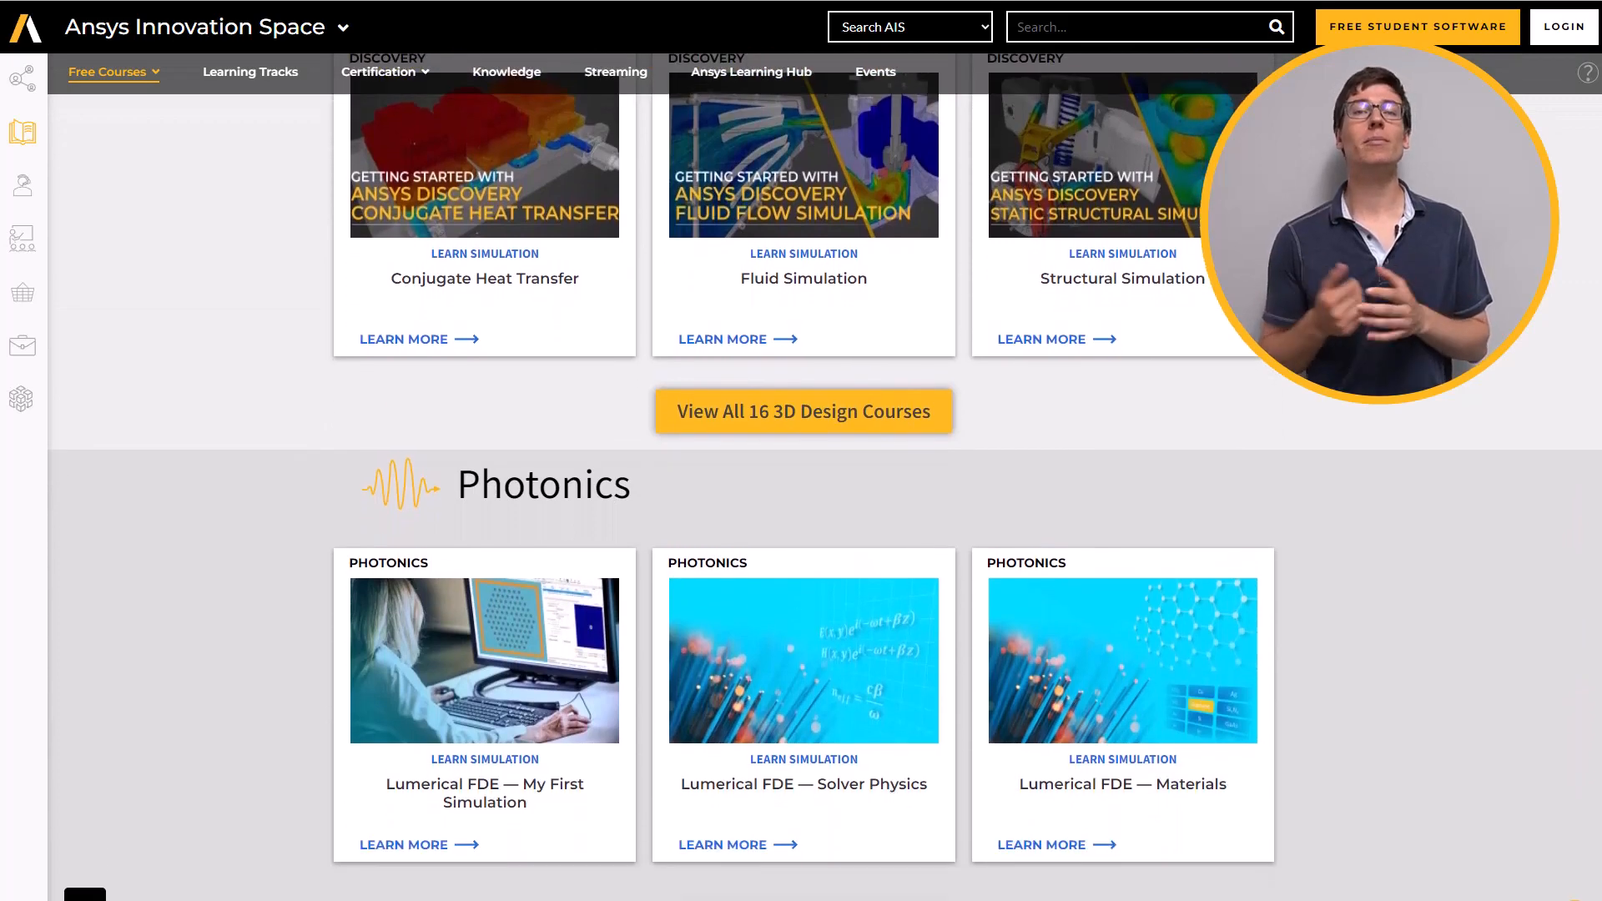
scroll("down", 3)
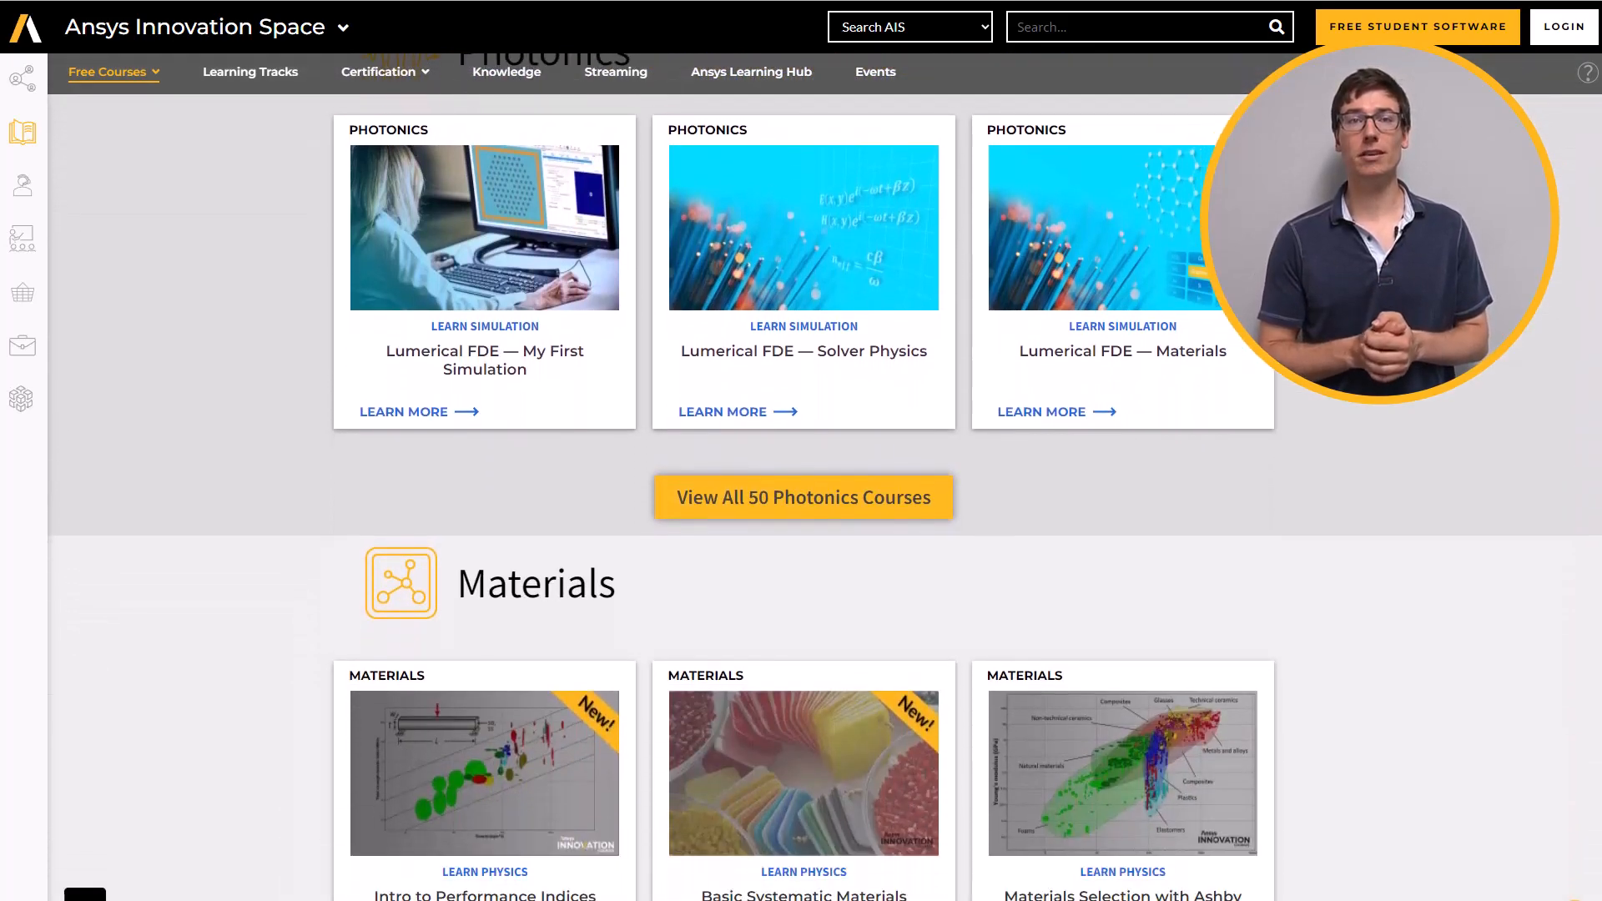
scroll("down", 3)
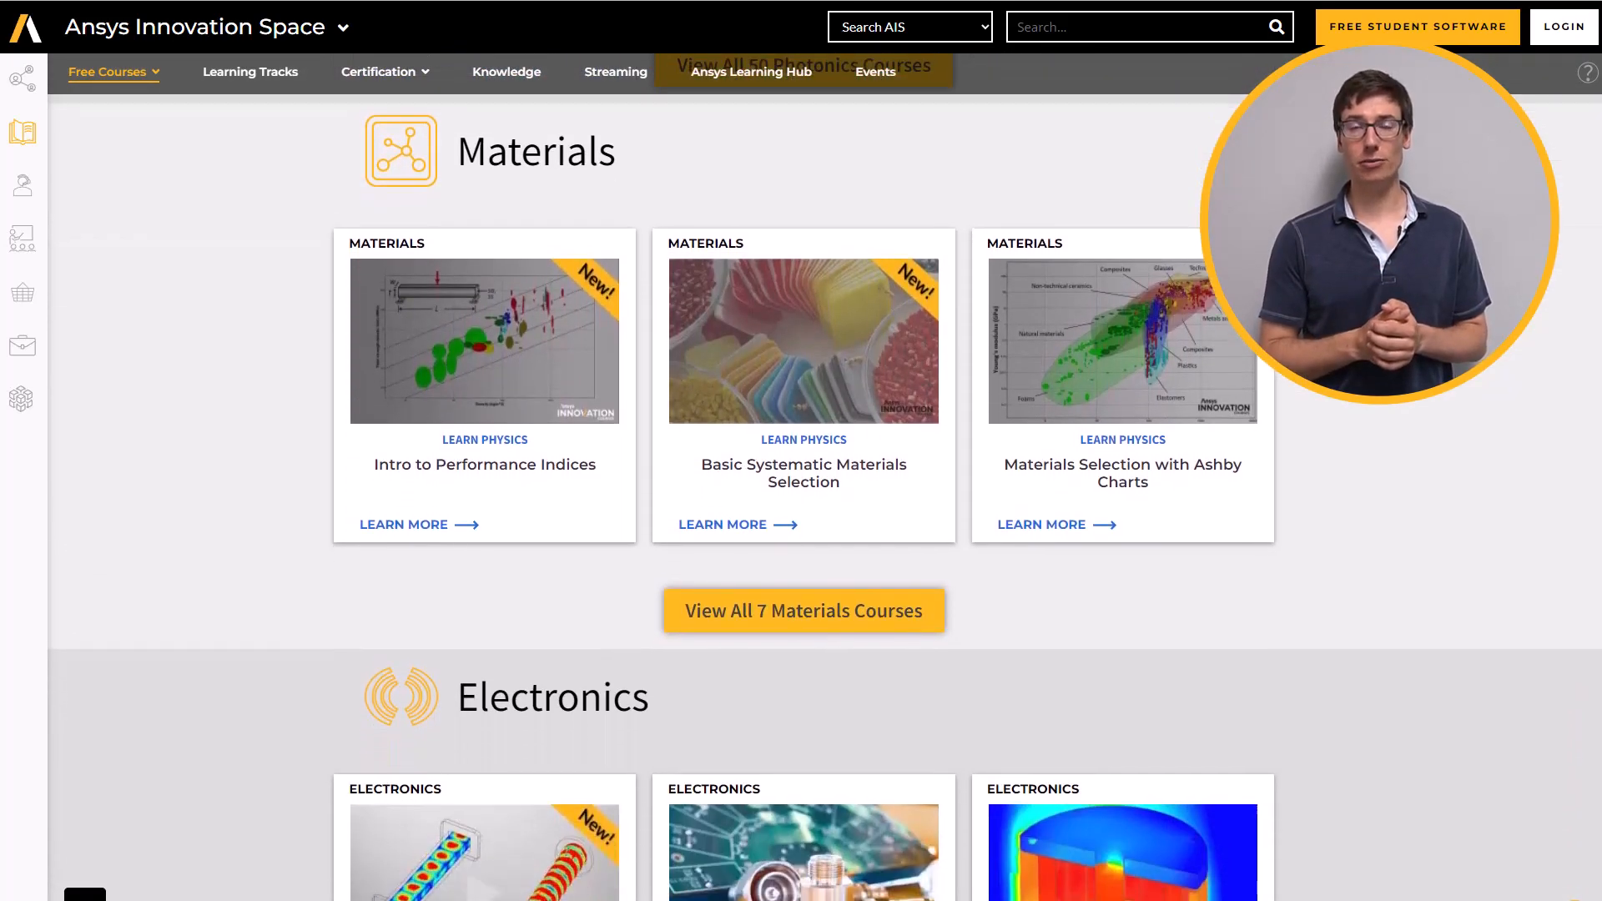